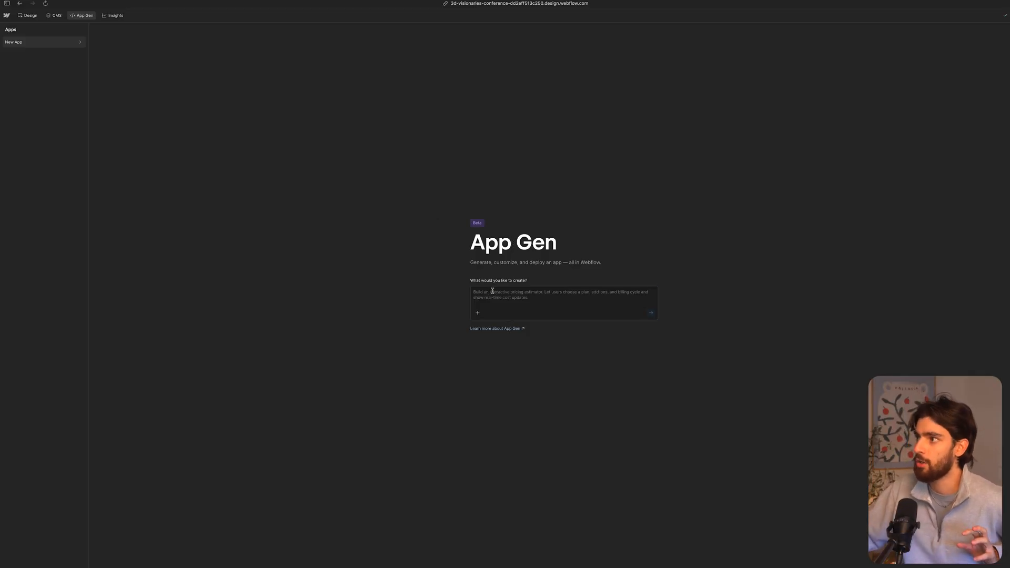
# - Leave the App Gen prompt and review the conference homepage in the Designer down to its pricing section
pyautogui.click(562, 303)
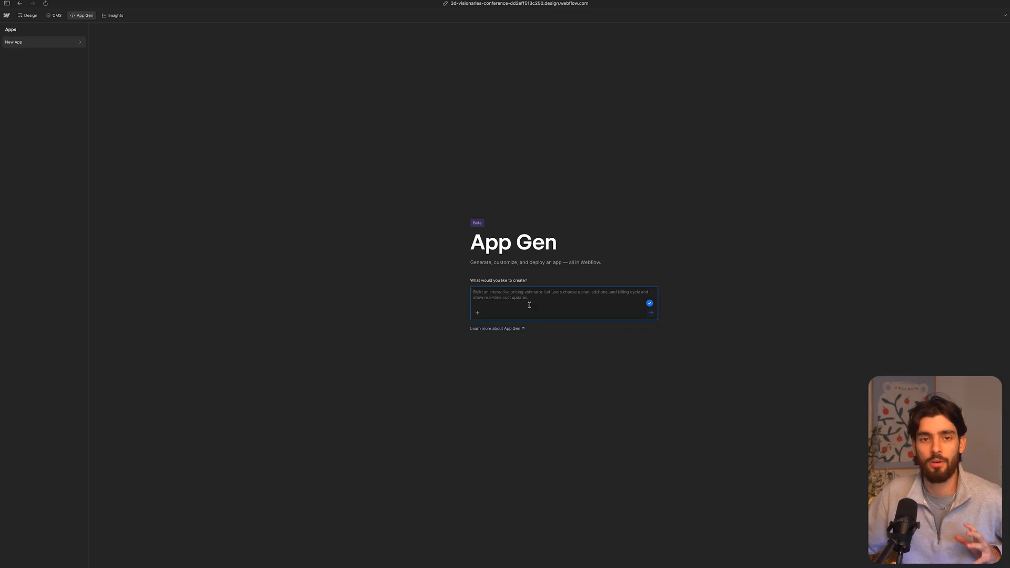
pyautogui.moveTo(536, 289)
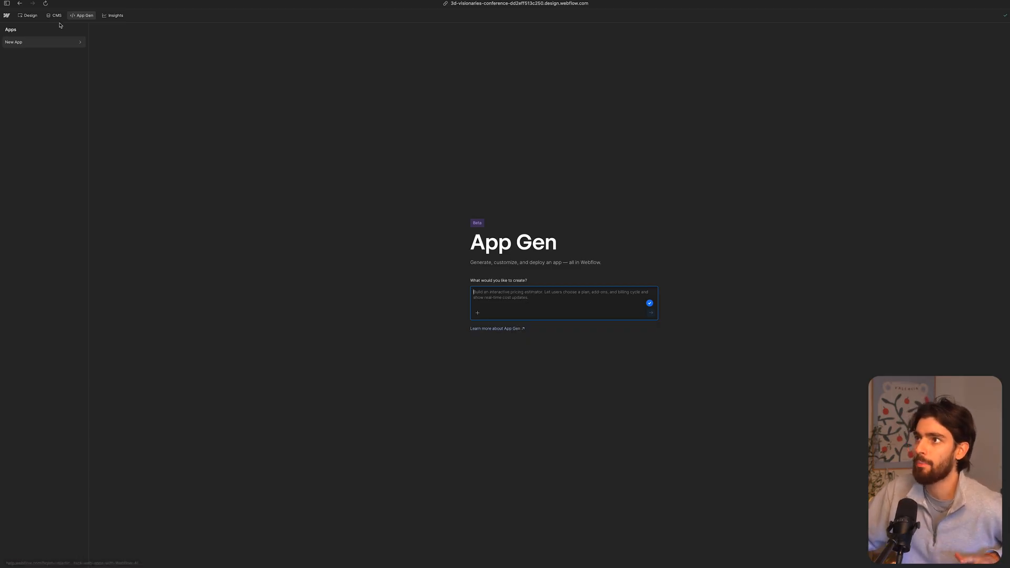
pyautogui.click(28, 15)
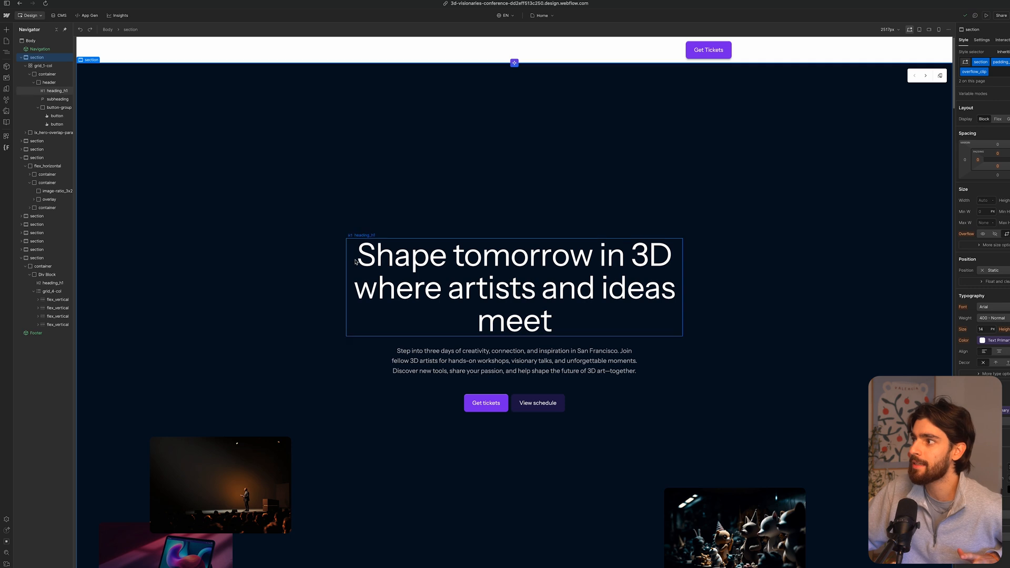
pyautogui.scroll(-3)
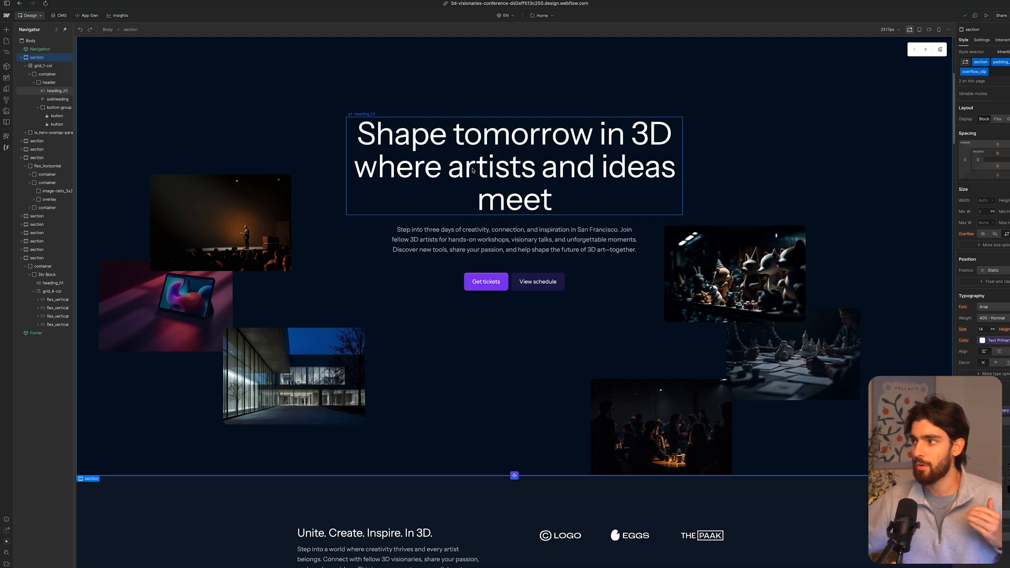
pyautogui.moveTo(444, 210)
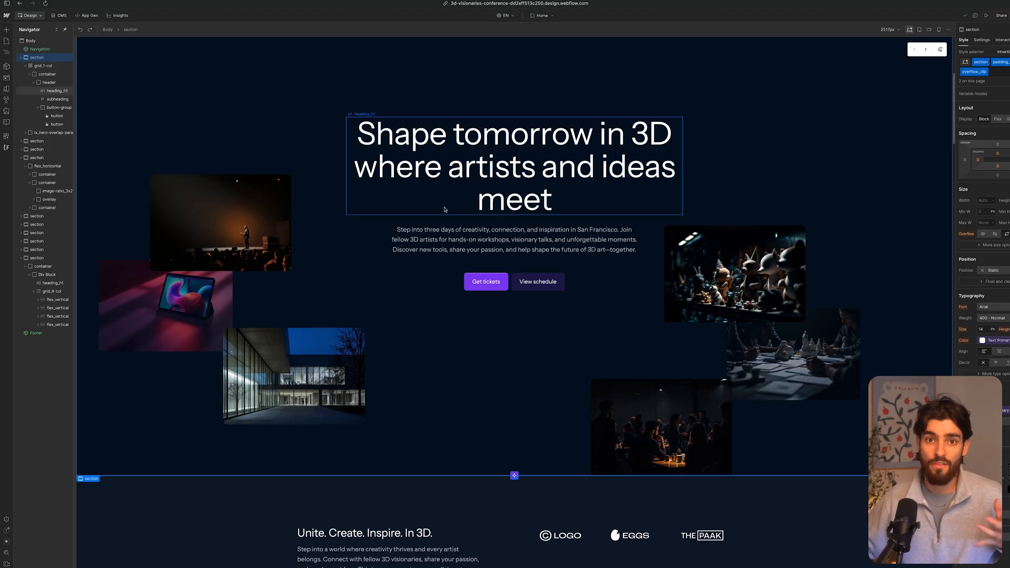
pyautogui.scroll(-3)
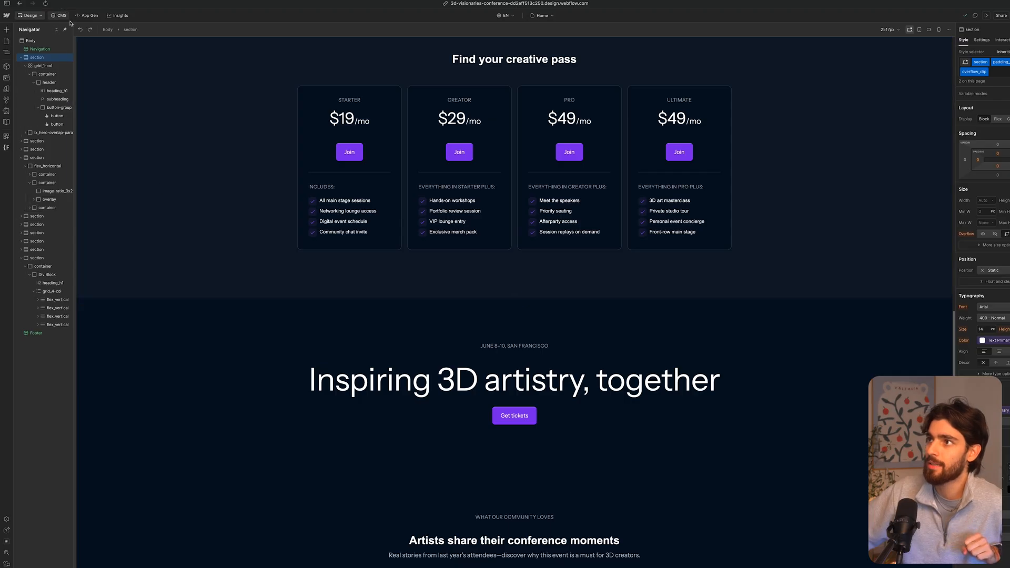
# - Review the site's CMS collections and homepage, then return to the App Gen start page
pyautogui.click(59, 14)
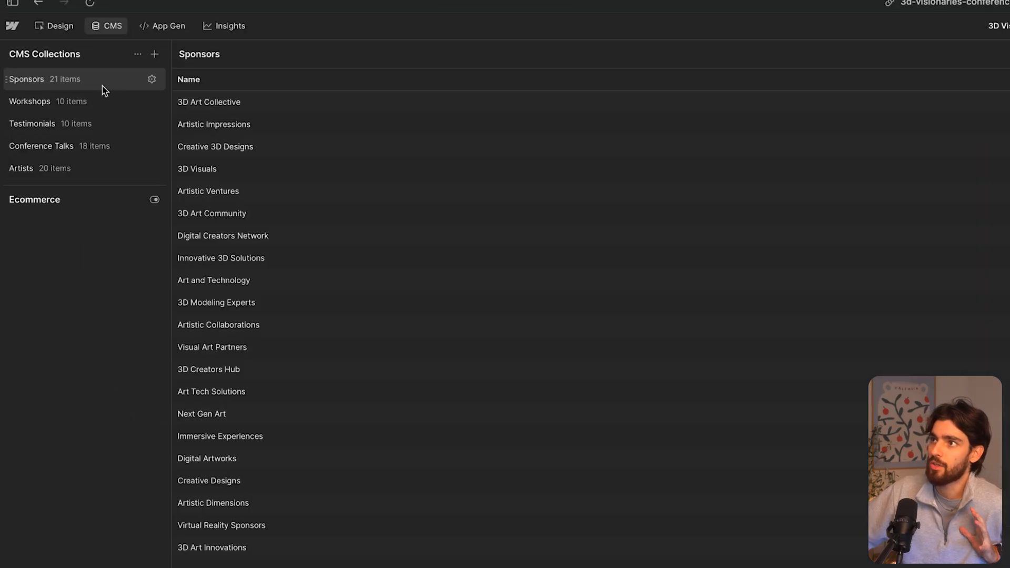
pyautogui.click(41, 145)
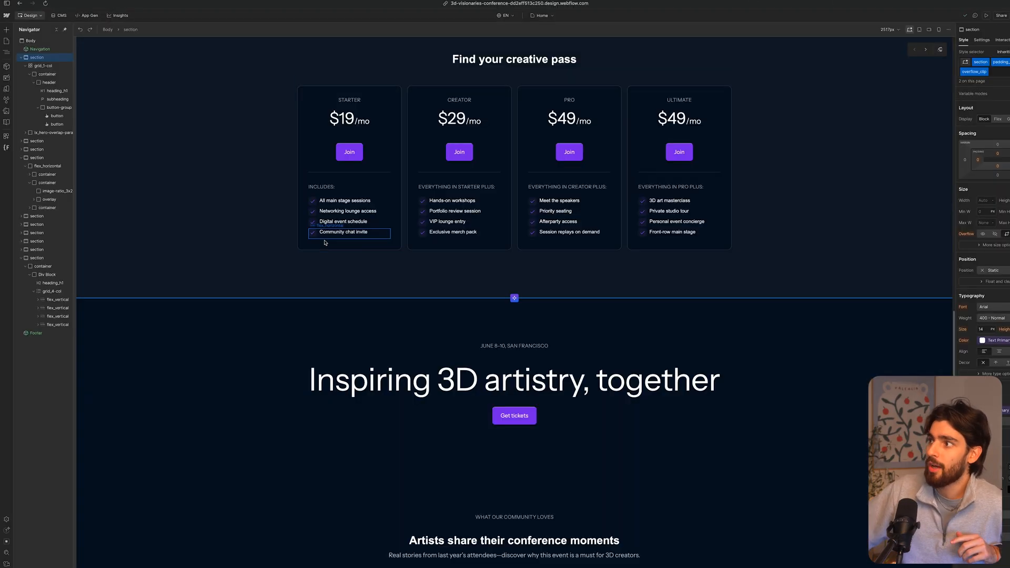
pyautogui.scroll(-3)
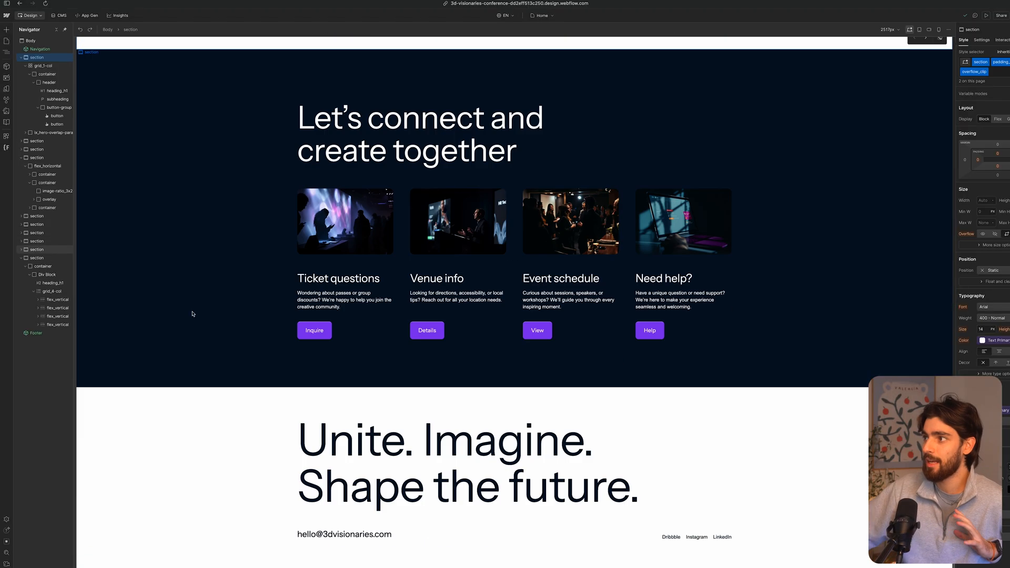
pyautogui.click(84, 15)
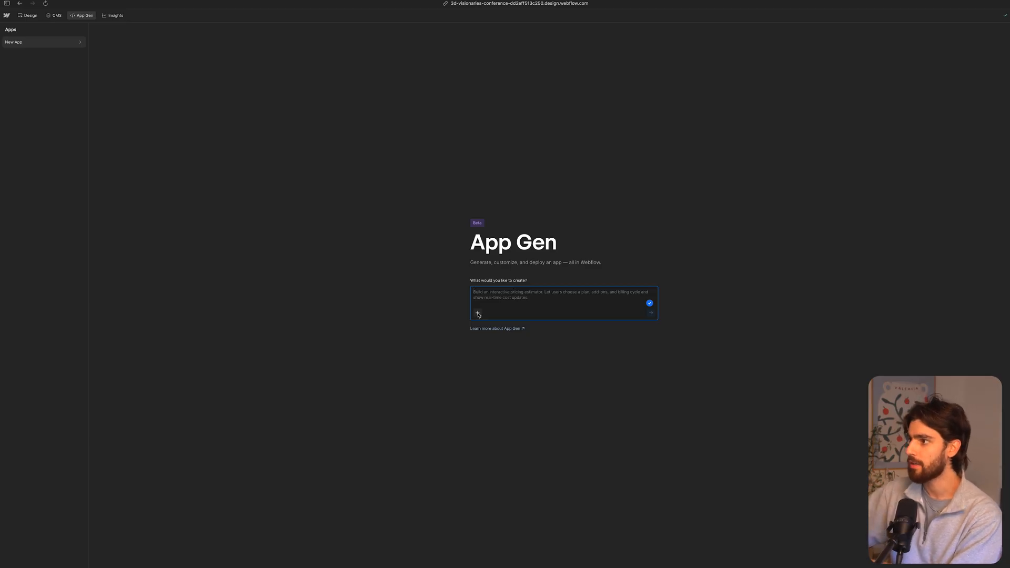
# - Attach the Workshops, Conference Talks and Artists collections to the App Gen prompt
pyautogui.click(477, 313)
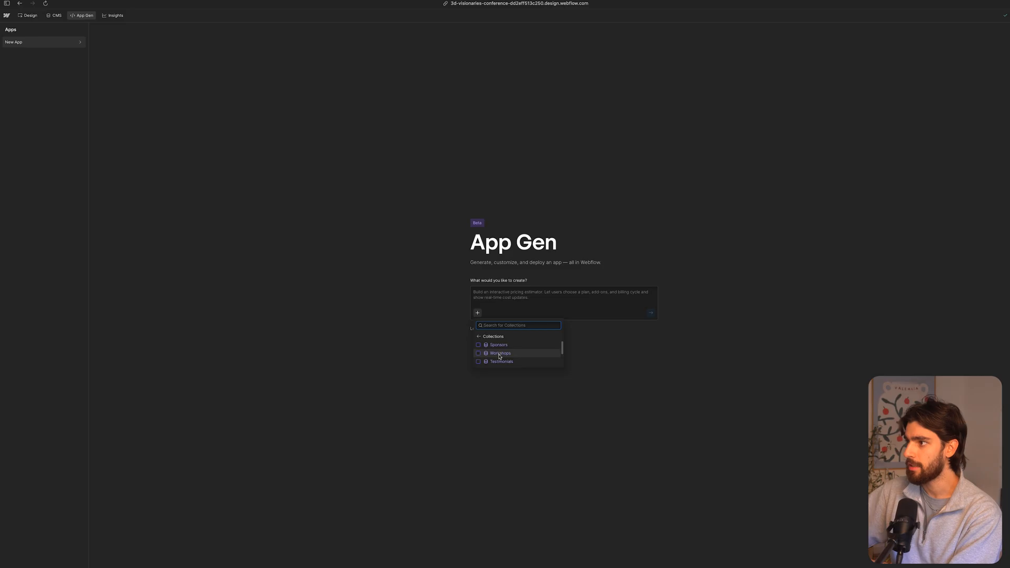
pyautogui.click(499, 354)
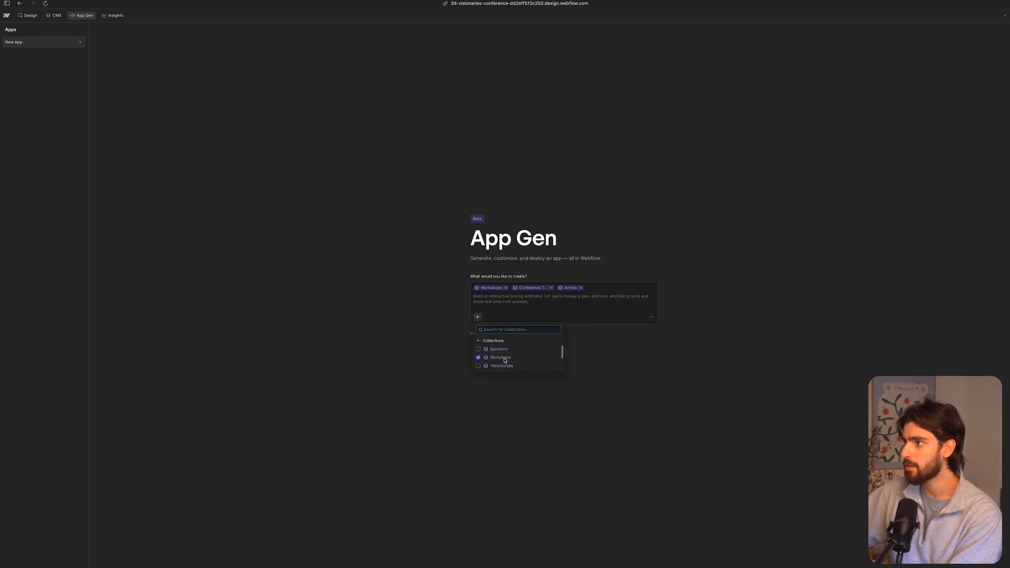
pyautogui.click(564, 300)
pyautogui.write('I want to fe')
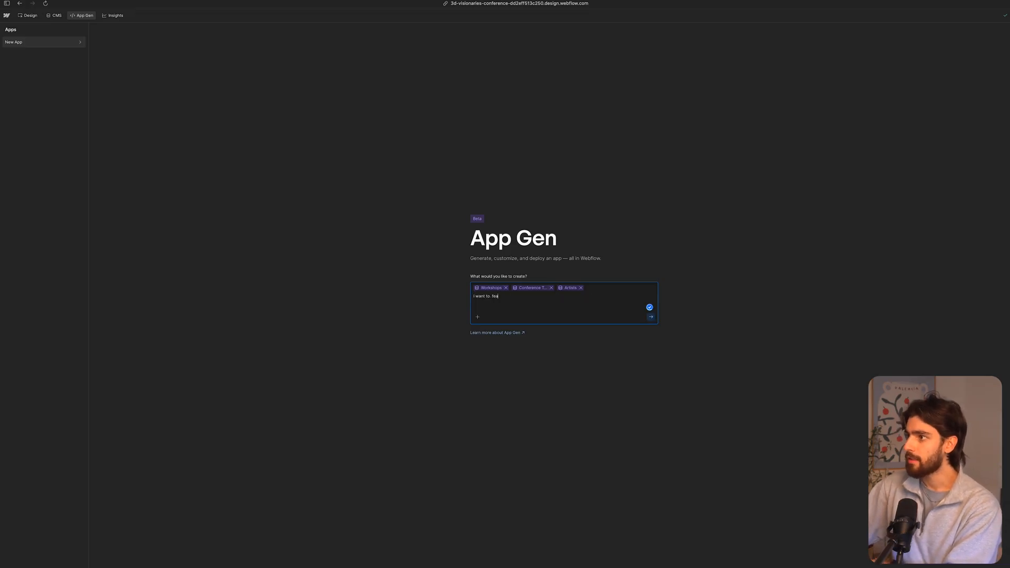
# - Describe a conference selector covering workshops, talks, artists and who each talk is for
pyautogui.write('I want to create a selector for')
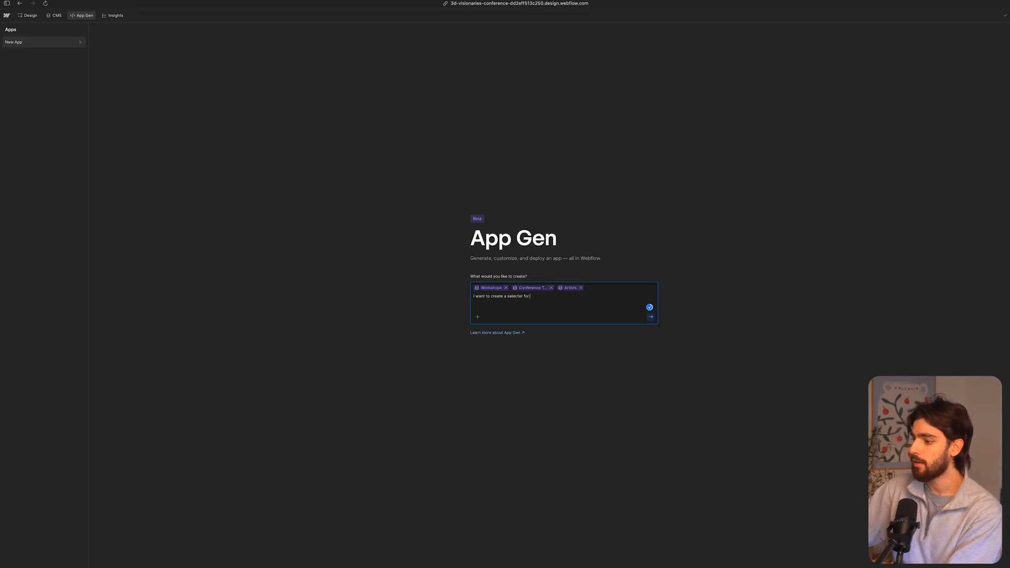
pyautogui.write('this conference, include')
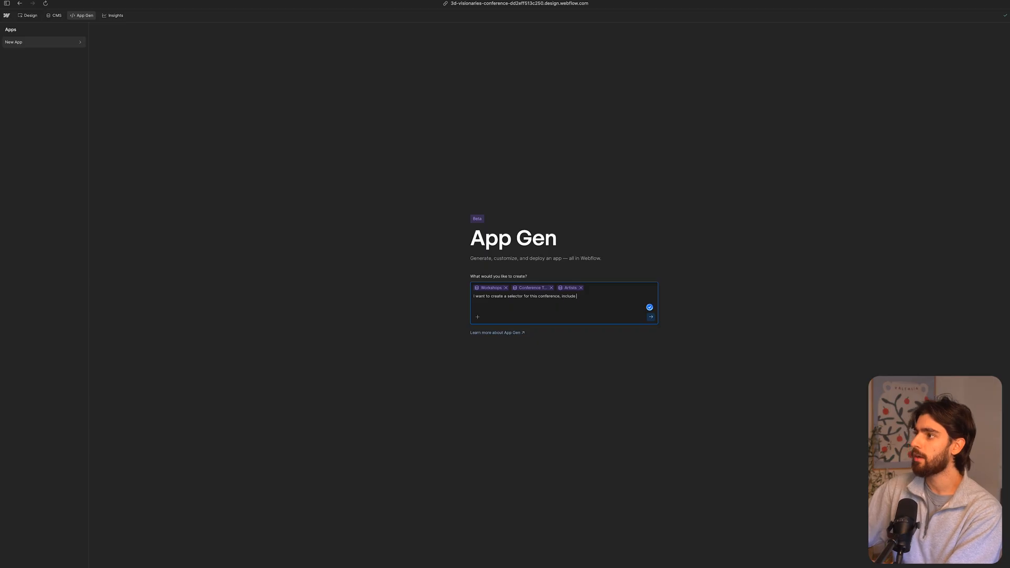
pyautogui.write('workshops, conference talks,')
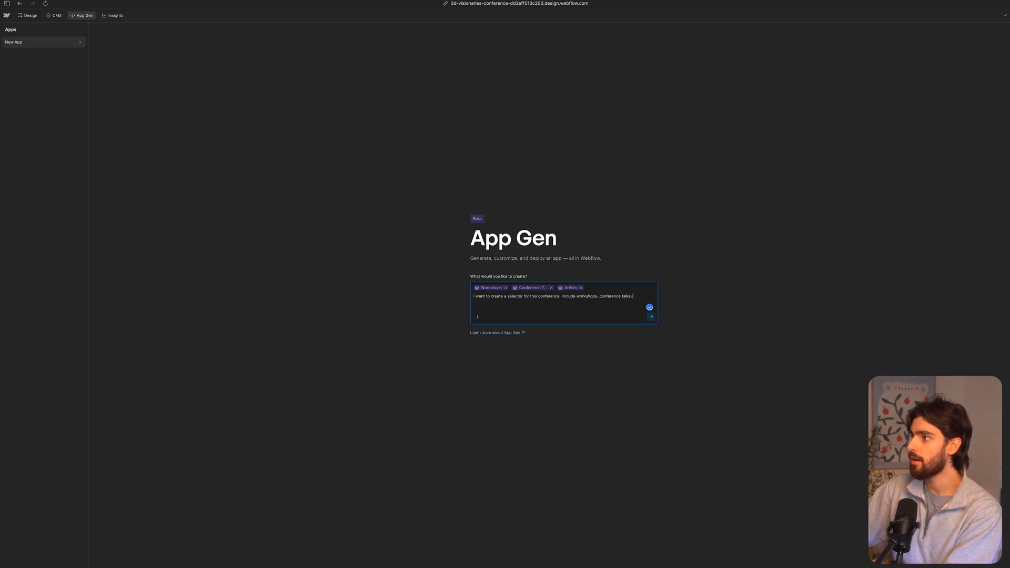
pyautogui.write('artists, and also be able to filter by difficulty of the')
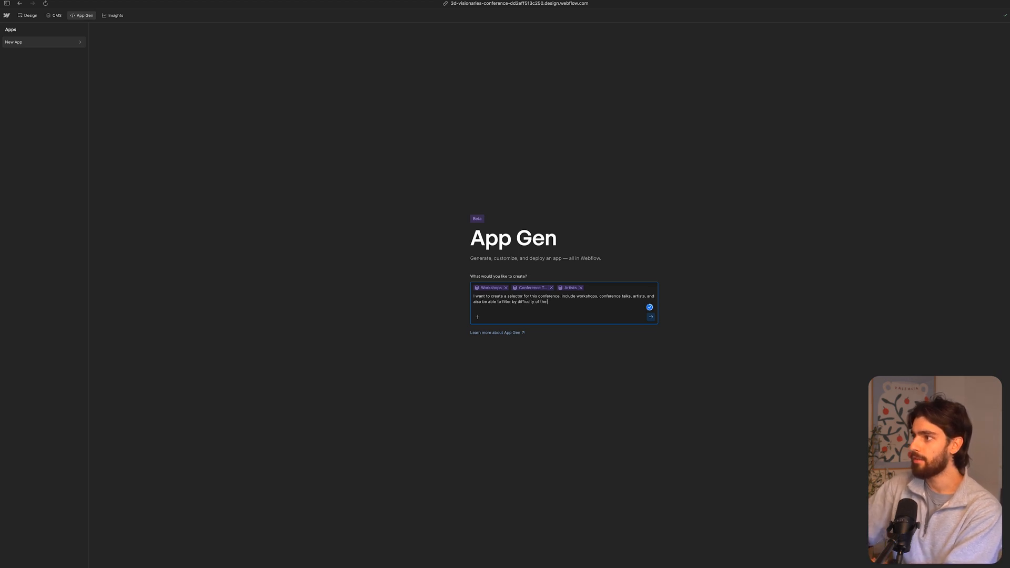
pyautogui.write('talk. who its for etc.')
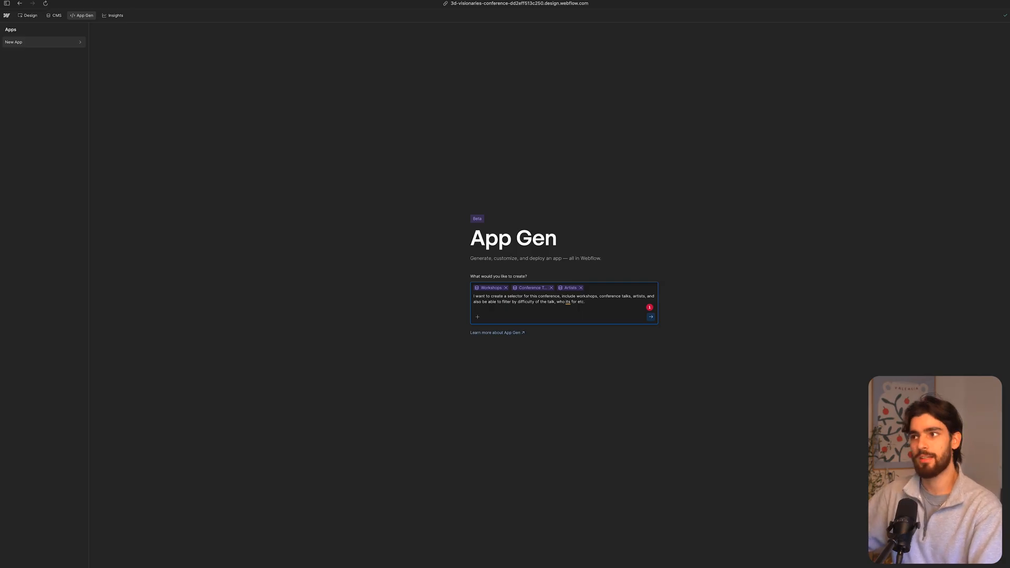
# - Send the prompt and let the assistant generate the Conference Selector app
pyautogui.click(650, 317)
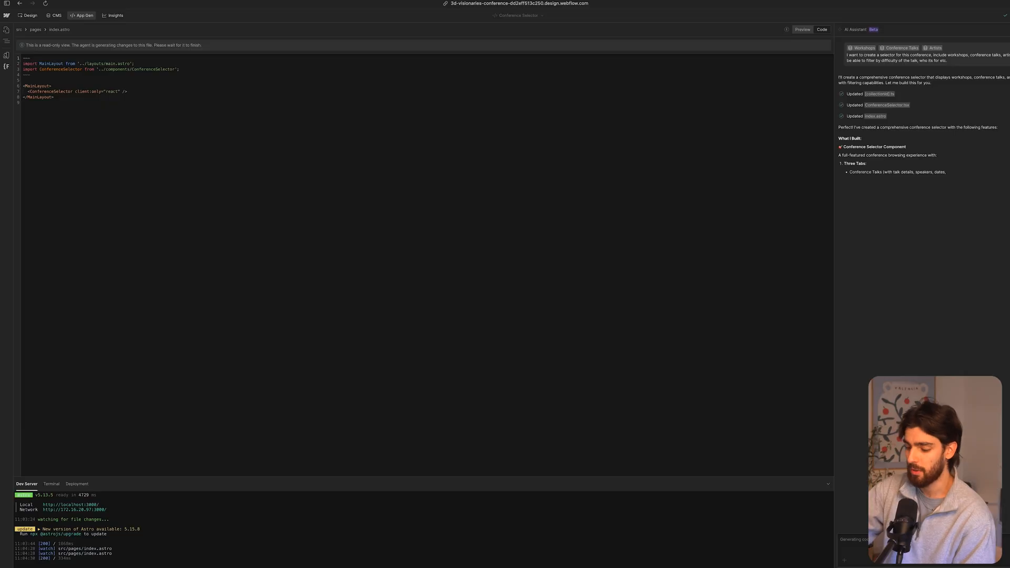
pyautogui.click(801, 30)
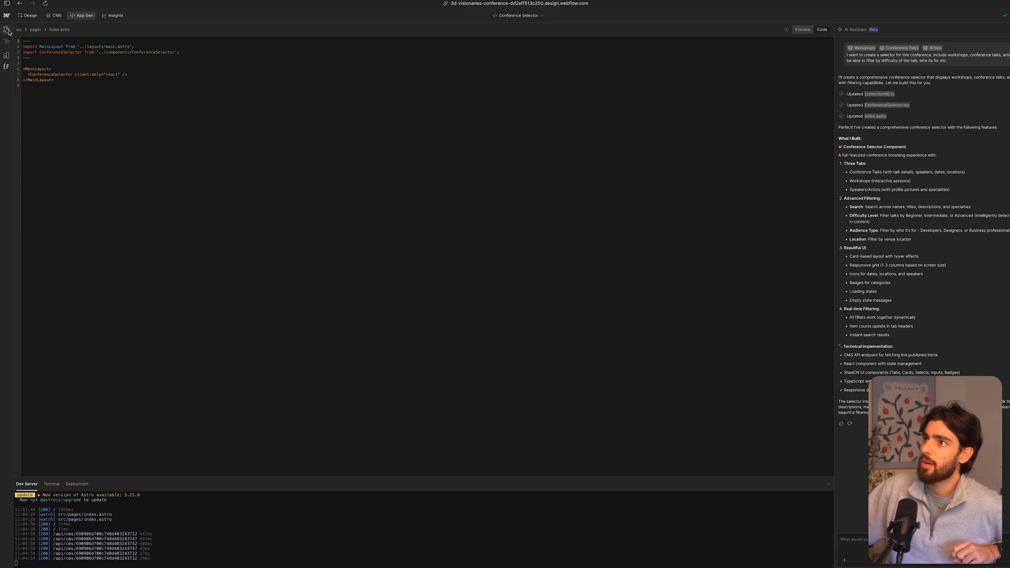
# - Browse the generated components folder and ConferenceSelector.tsx, then show the style variables beside the preview
pyautogui.click(8, 30)
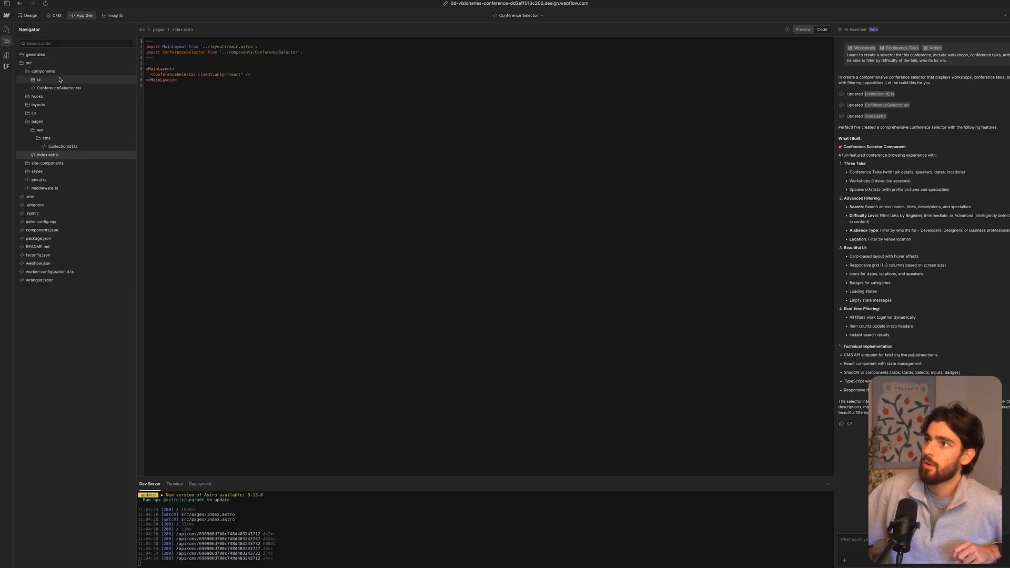
pyautogui.click(39, 79)
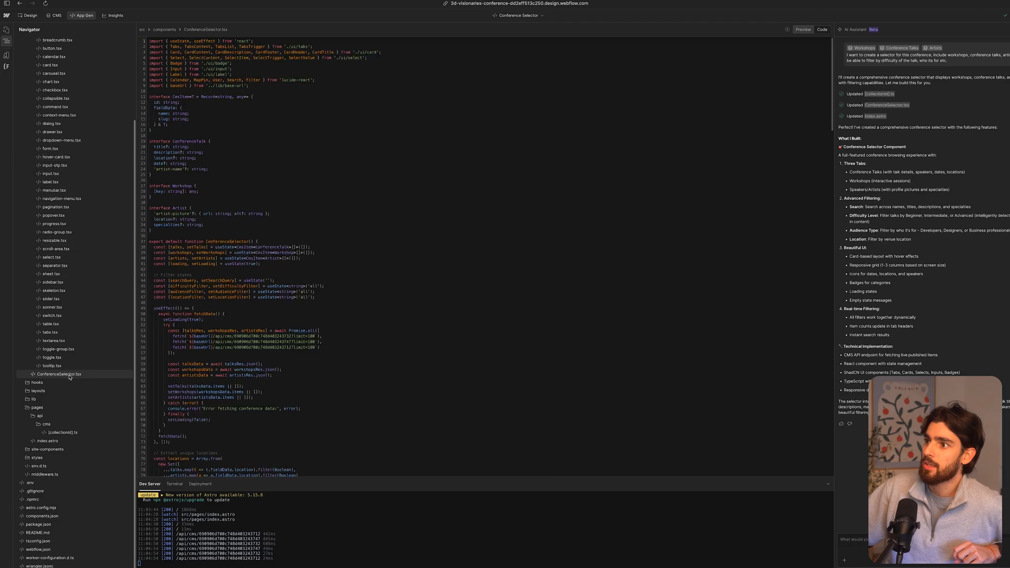
pyautogui.click(803, 29)
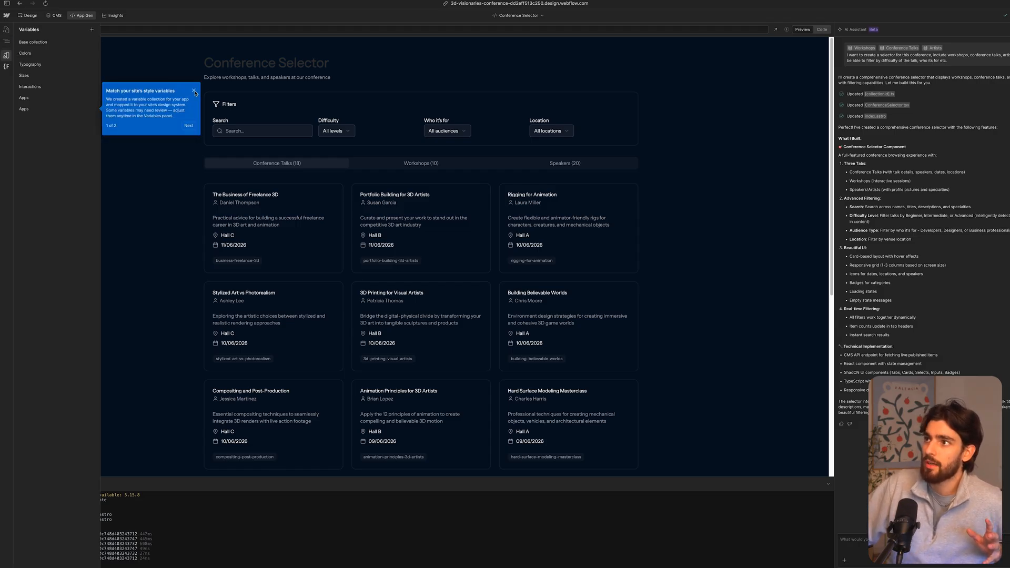
# - Review the Colors and Typography variable groups and close the Variables panel
pyautogui.click(25, 52)
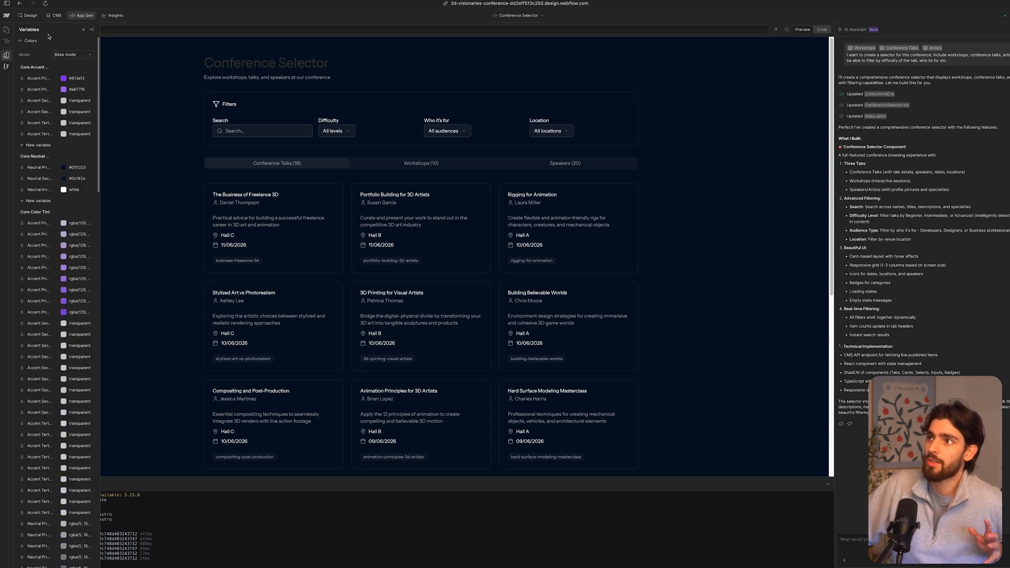
pyautogui.click(21, 41)
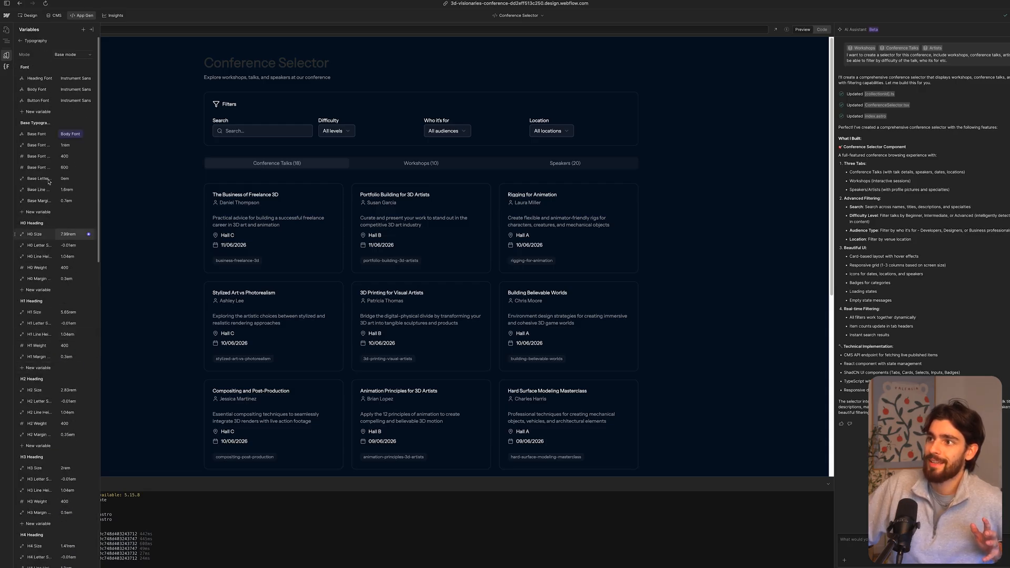
pyautogui.click(30, 41)
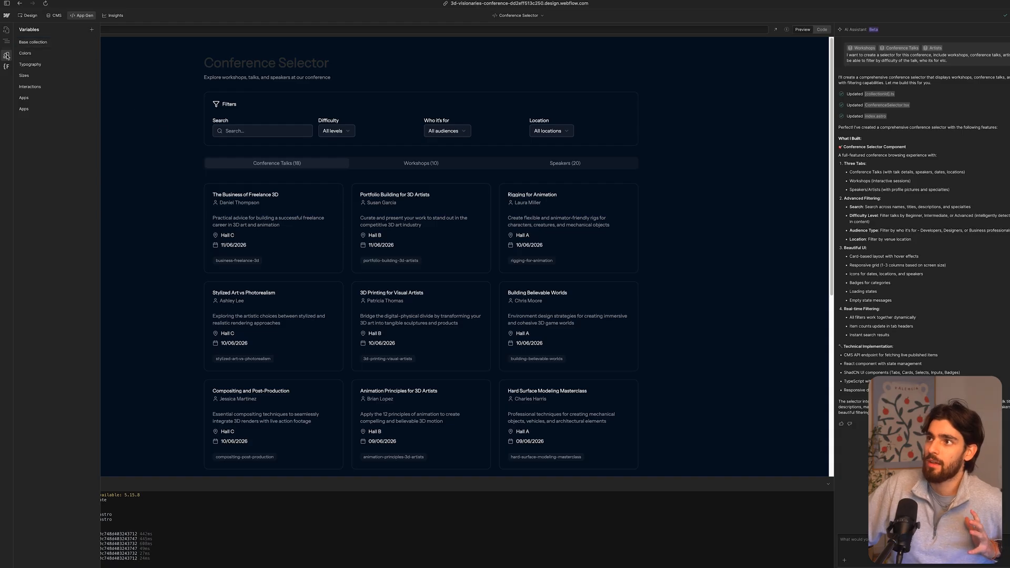
pyautogui.click(262, 131)
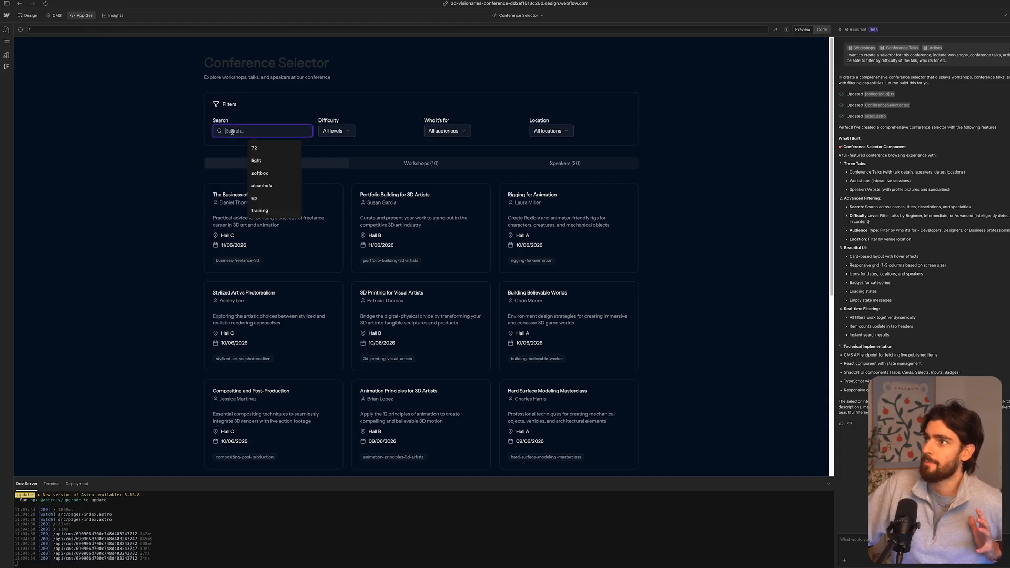
pyautogui.click(335, 130)
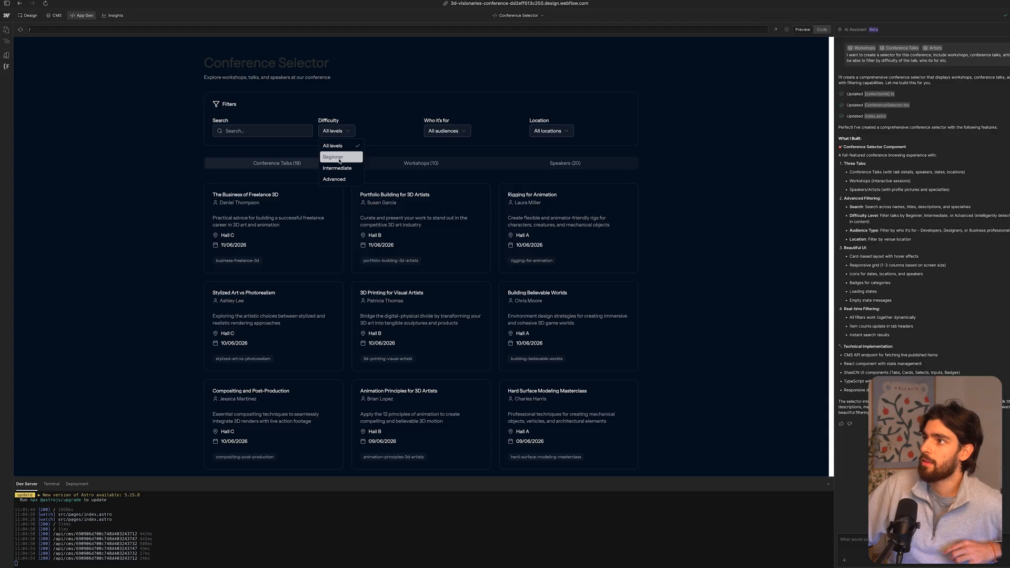
pyautogui.click(338, 168)
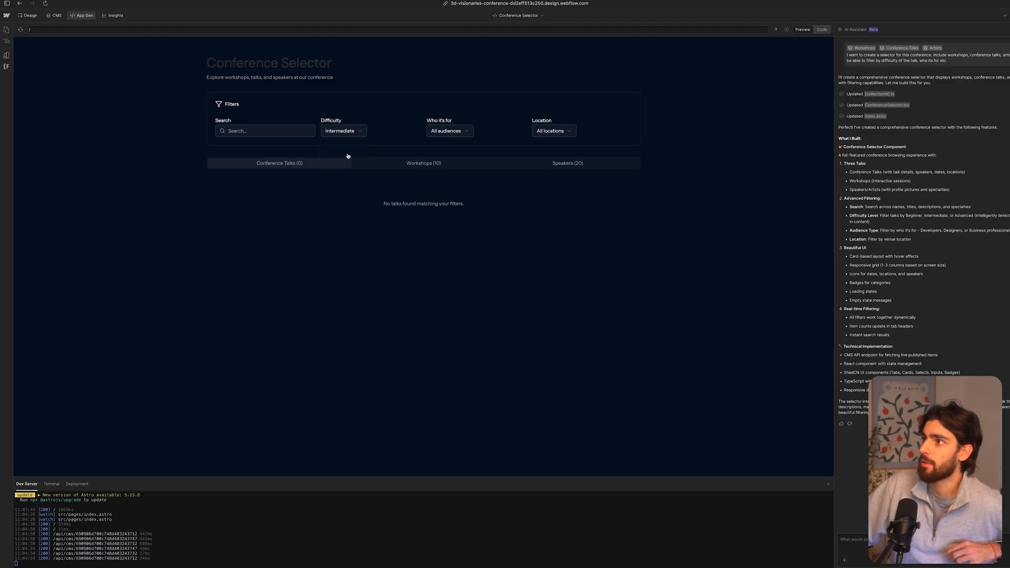
pyautogui.click(343, 130)
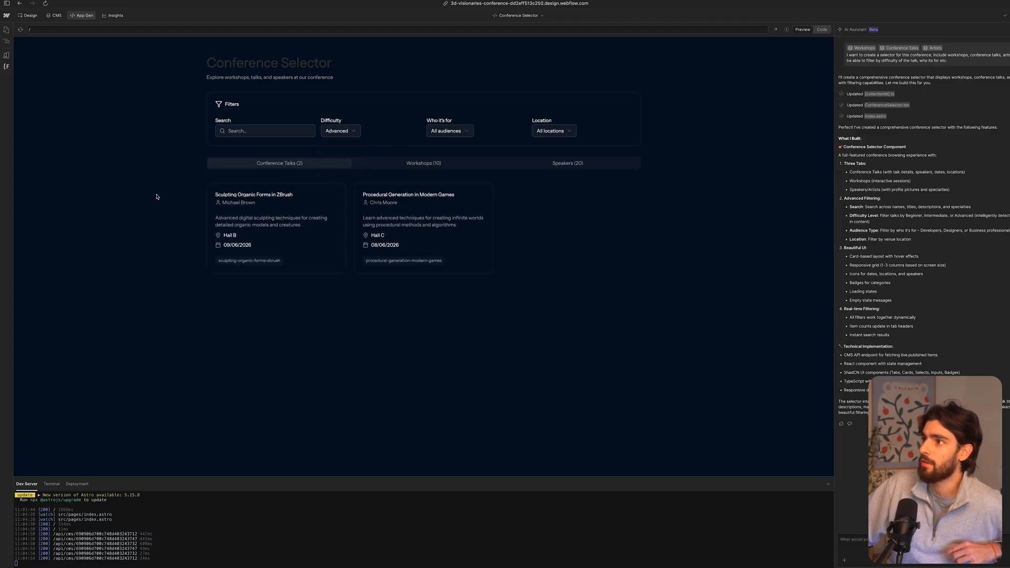
pyautogui.click(340, 130)
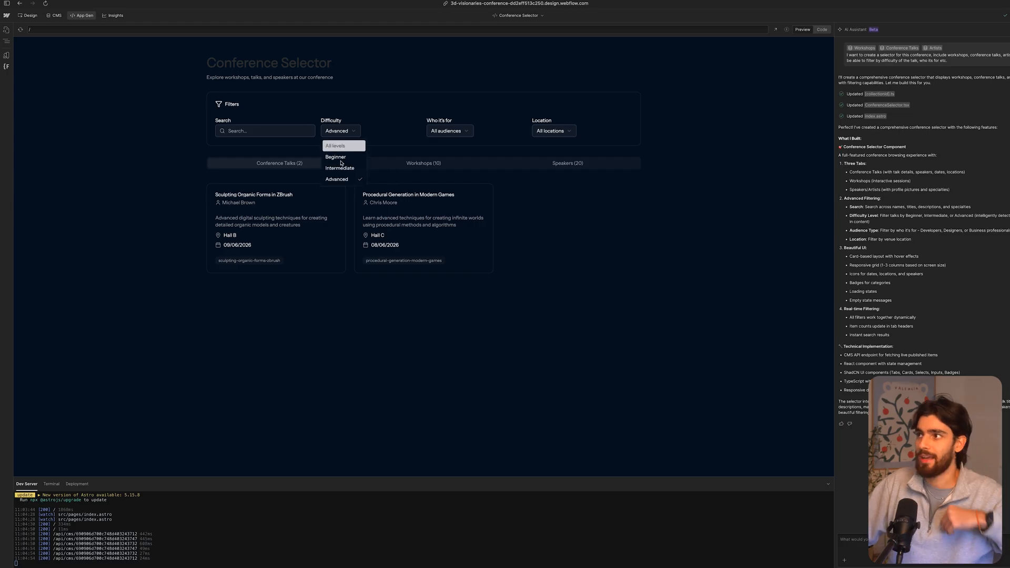
pyautogui.click(339, 169)
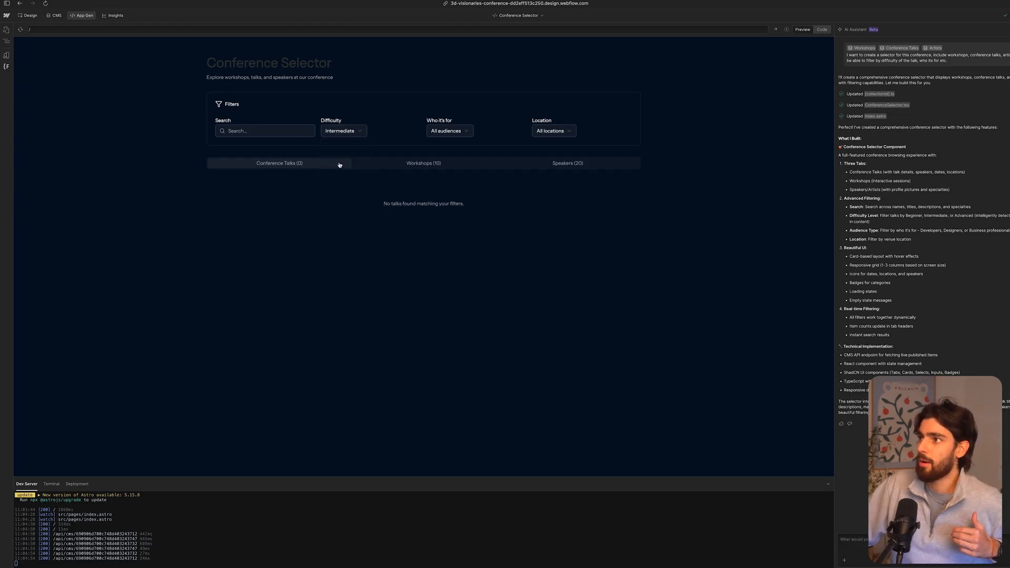
pyautogui.click(343, 130)
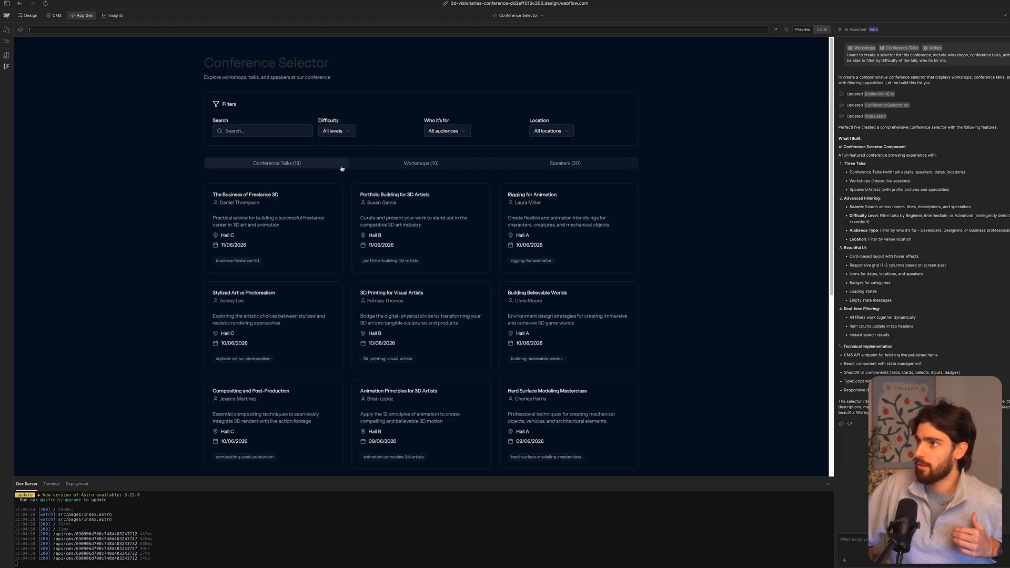
pyautogui.moveTo(391, 169)
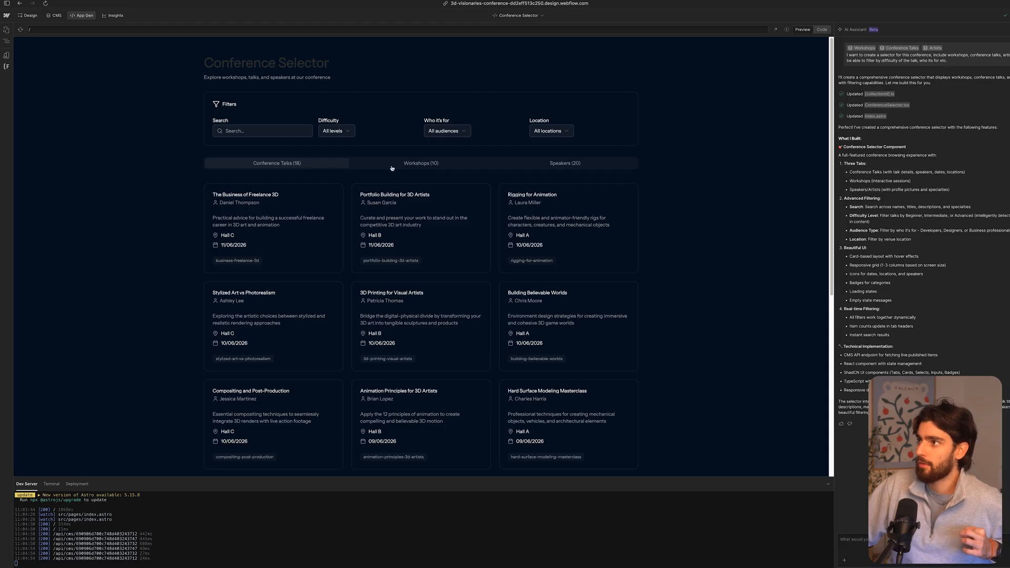
pyautogui.click(564, 163)
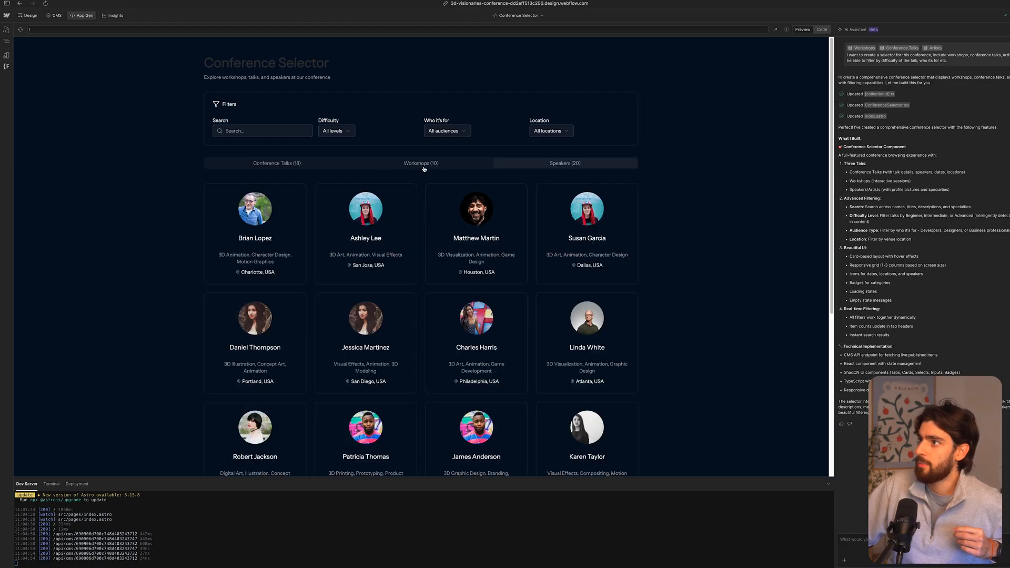
pyautogui.scroll(-3)
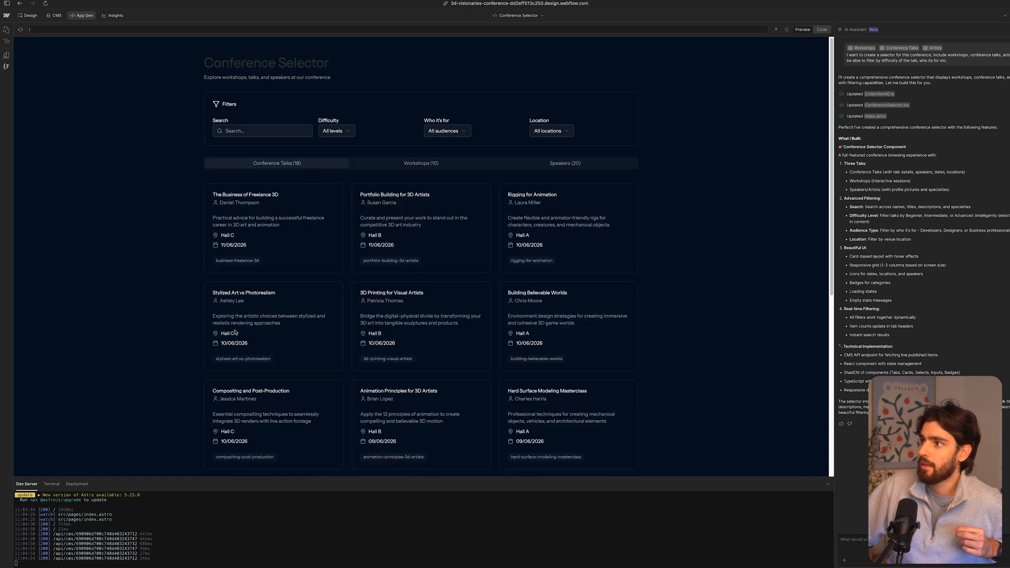
pyautogui.doubleClick(385, 301)
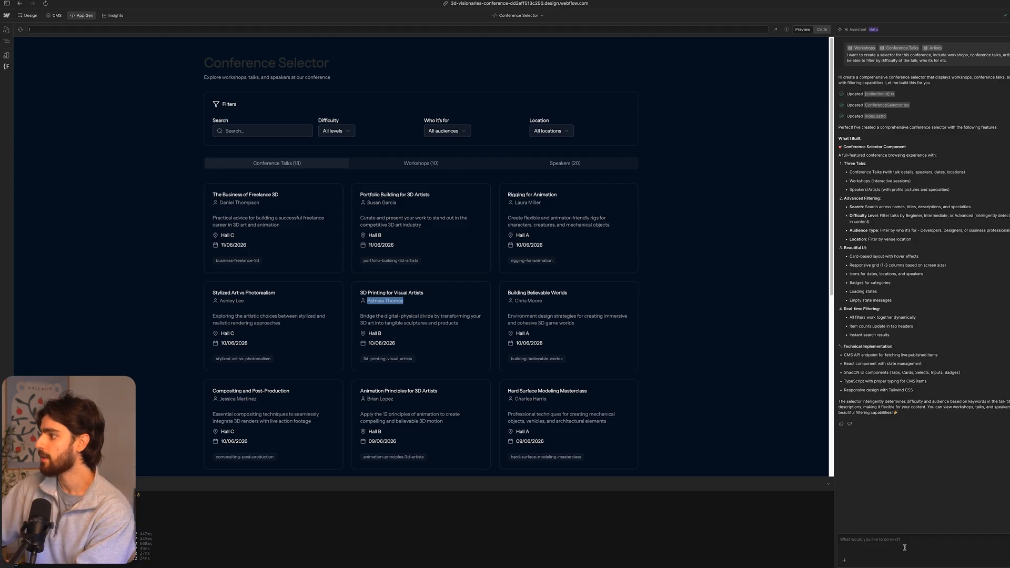
# - Ask the assistant to add speaker profile pictures to talks and workshops and return to the live preview
pyautogui.write('for the workshop an')
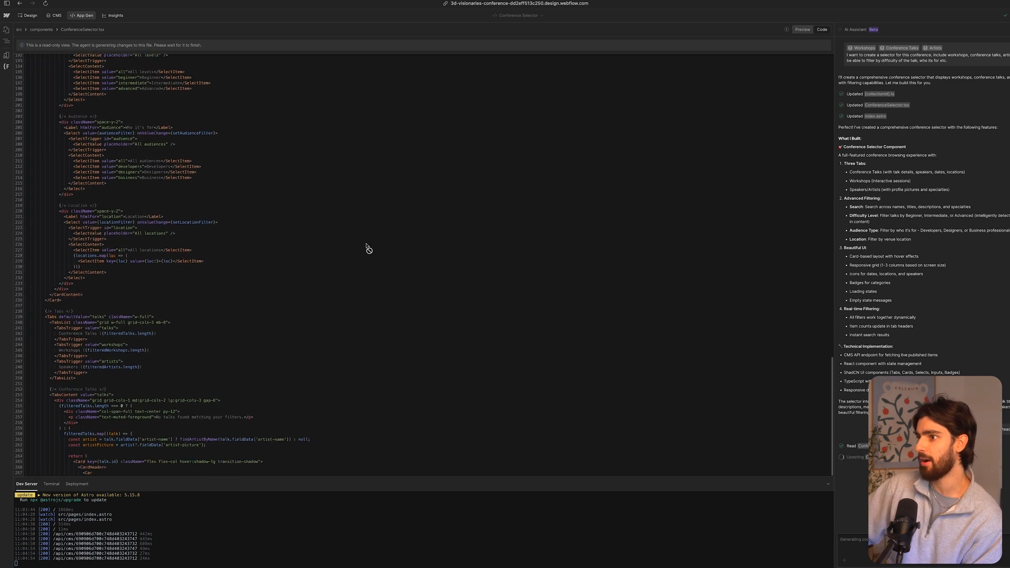
pyautogui.scroll(-3)
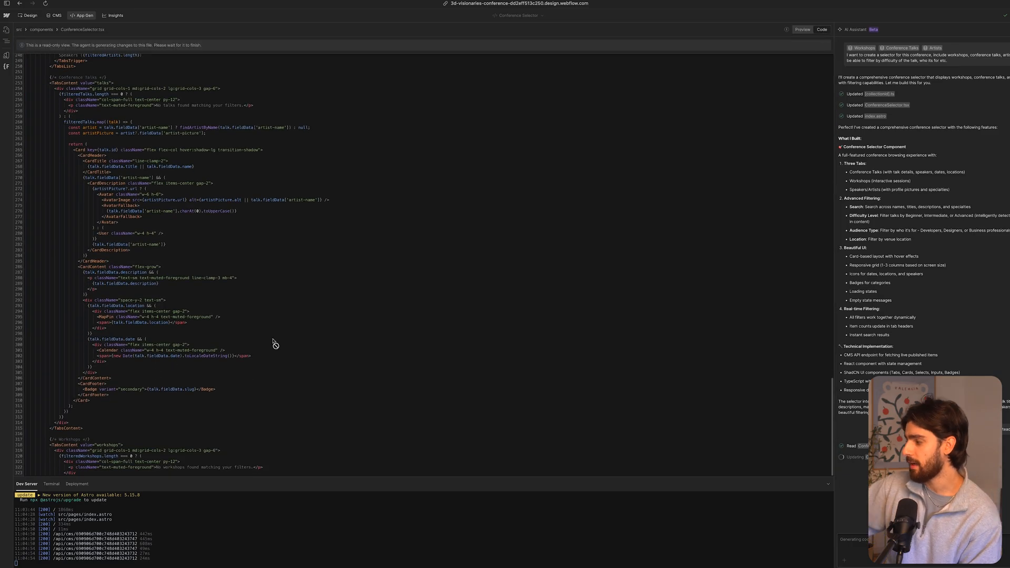
pyautogui.click(802, 30)
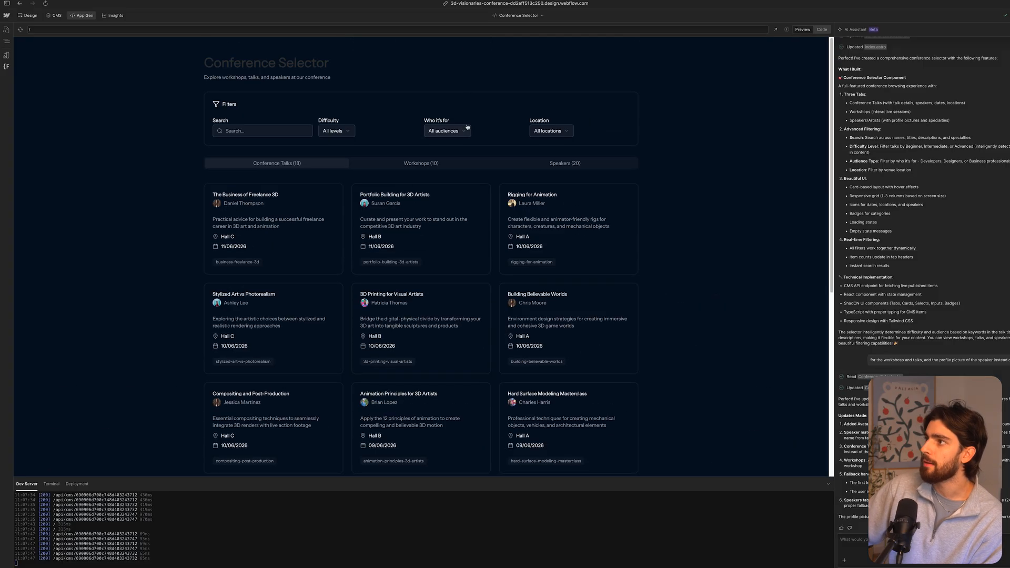
# - Filter the talks by Who it's for, narrowing to Designers
pyautogui.click(447, 131)
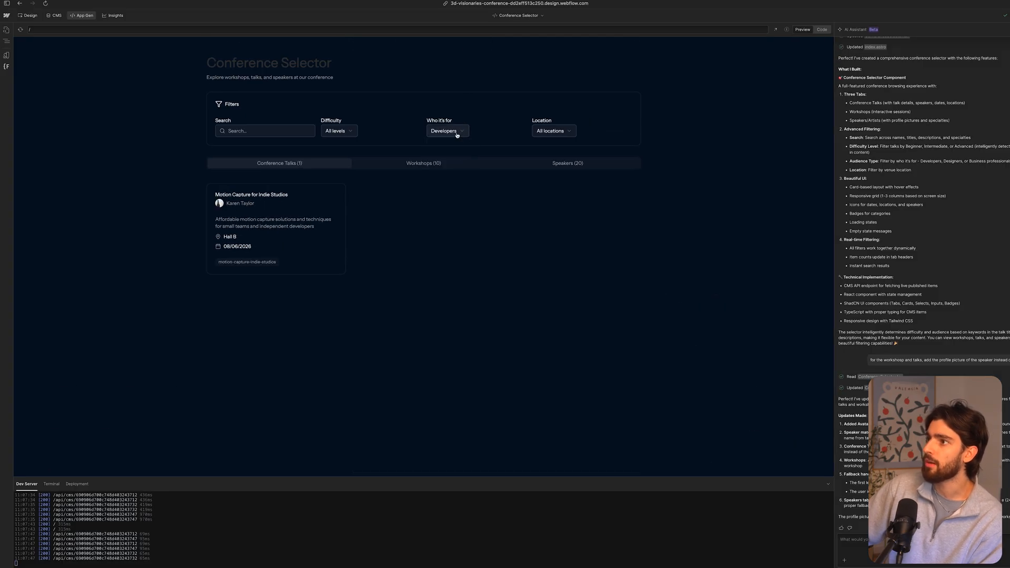
pyautogui.click(443, 169)
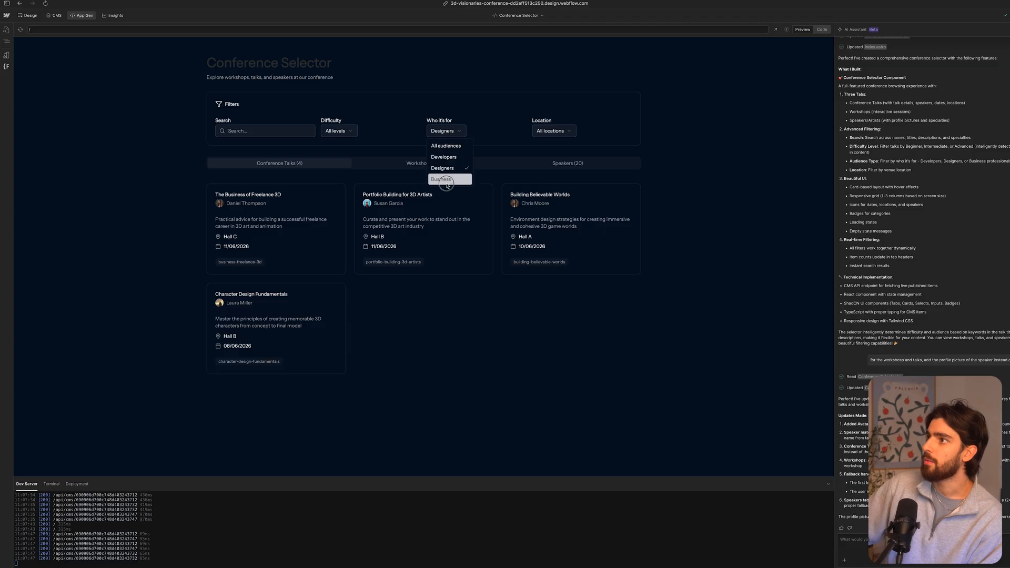
# - Try the Location filter with Philadelphia and Hall B, reset to All locations, then deploy the app to Webflow Cloud
pyautogui.click(551, 131)
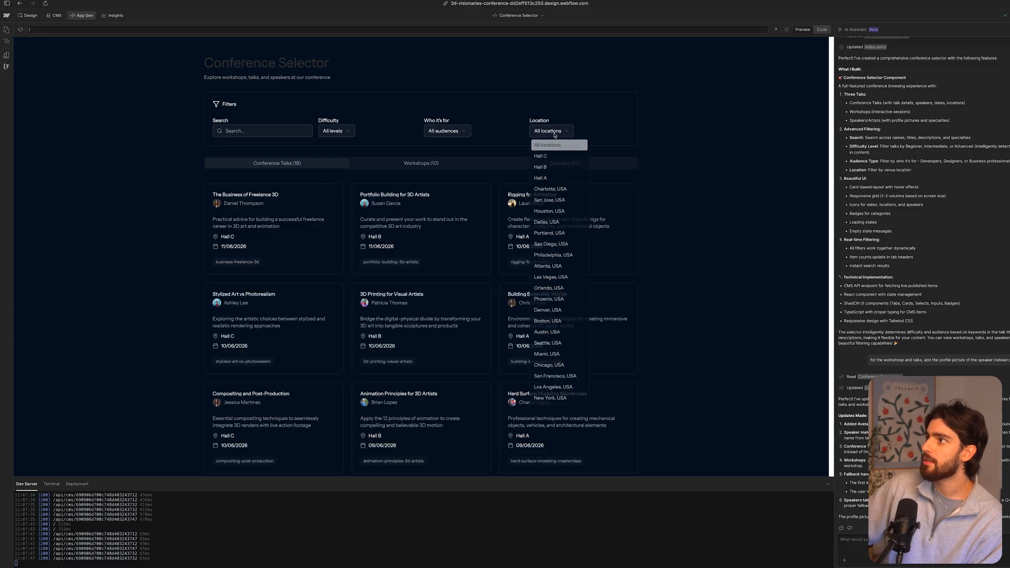
pyautogui.click(553, 255)
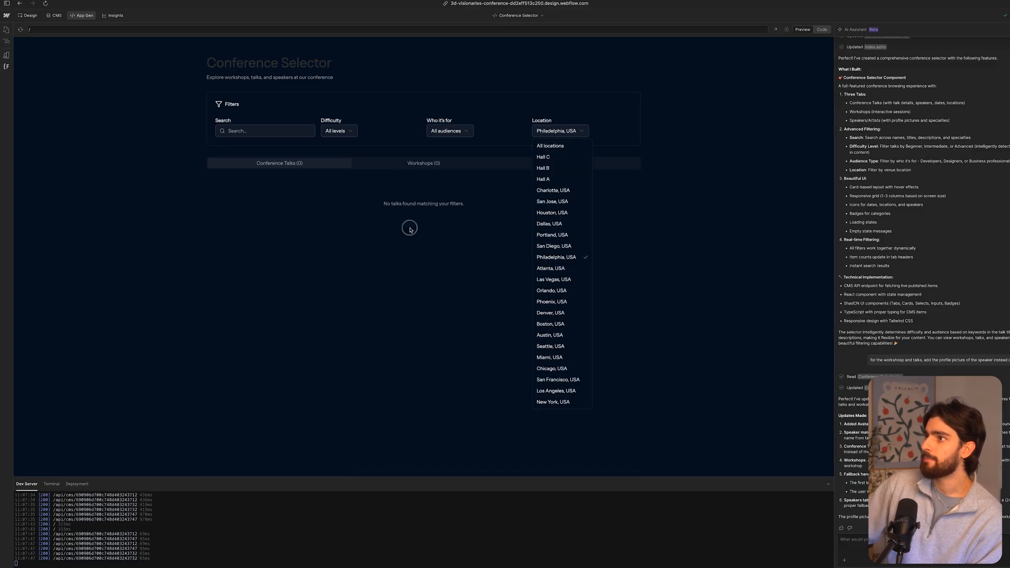
pyautogui.click(543, 168)
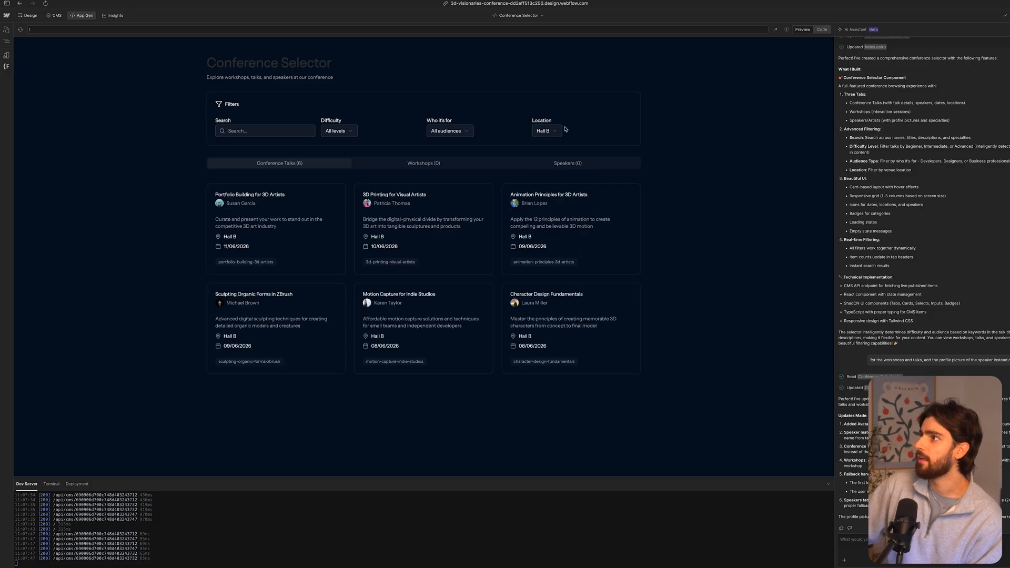
pyautogui.click(547, 131)
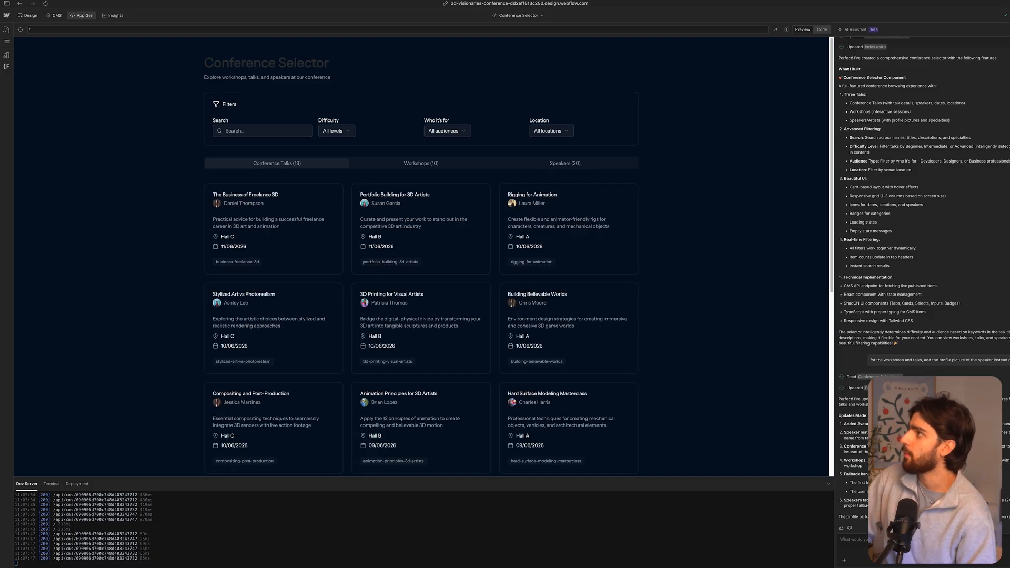
pyautogui.click(1000, 15)
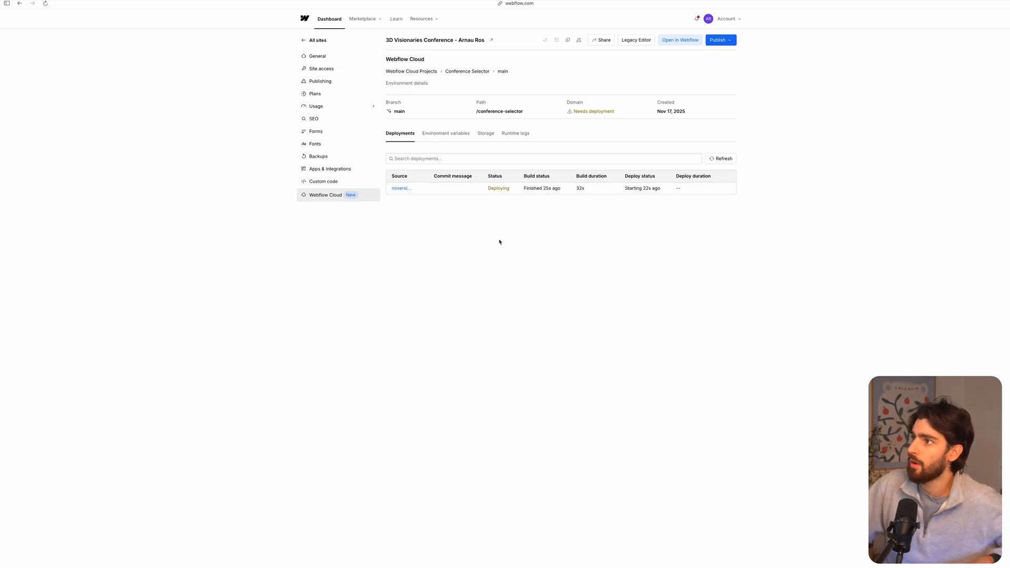
# - Check the publish destination options and return to the Home page in the Designer
pyautogui.click(720, 39)
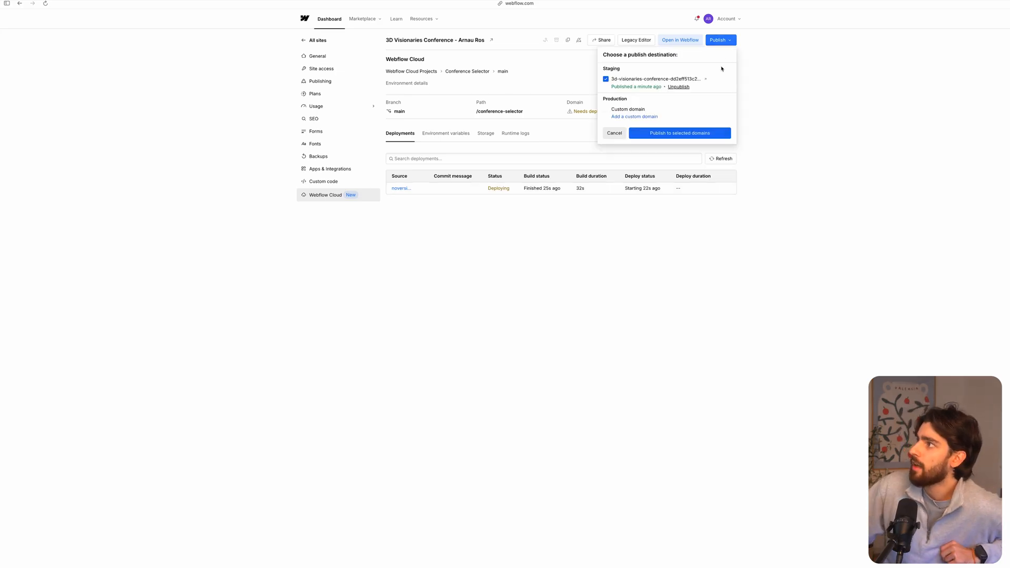
pyautogui.click(679, 133)
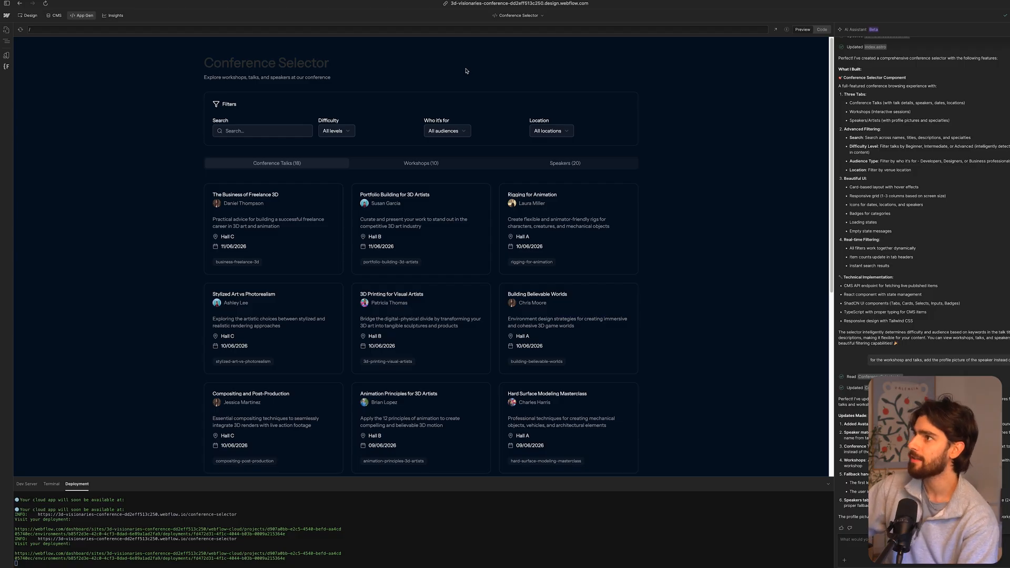
pyautogui.click(6, 29)
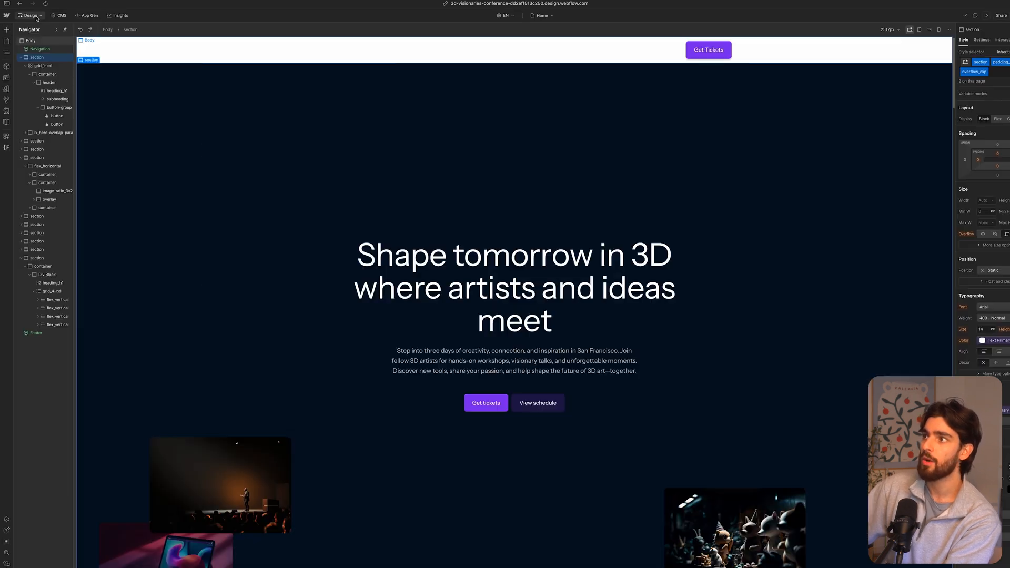
# - Link the View schedule button to /conference-selector opening in a new tab and publish the site
pyautogui.click(537, 403)
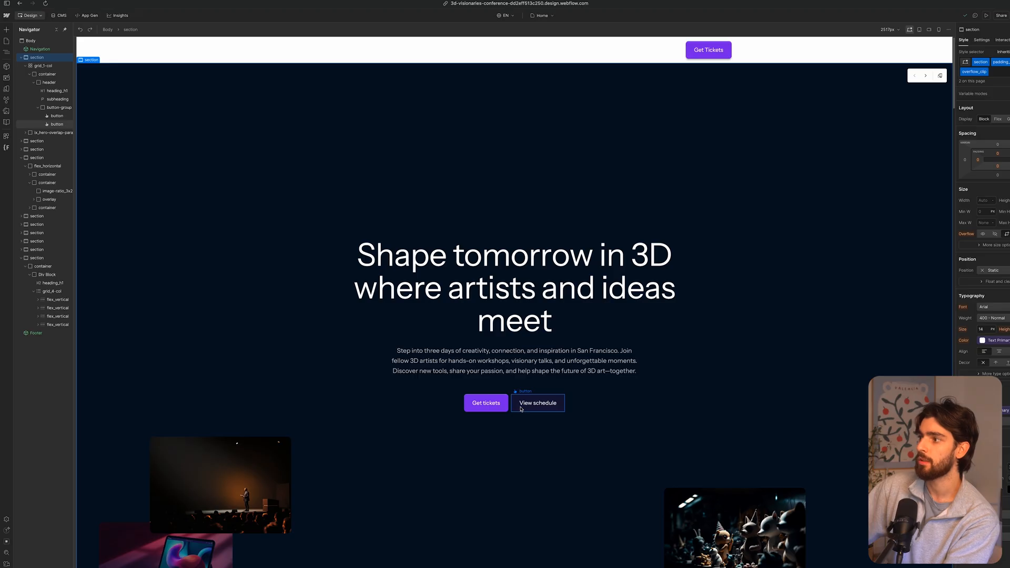
pyautogui.click(538, 403)
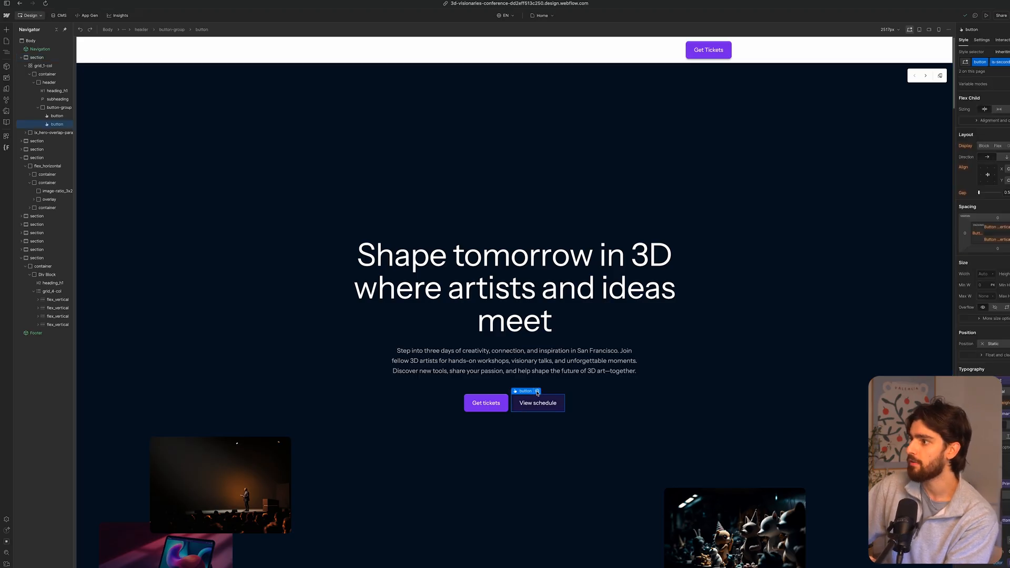
pyautogui.click(536, 391)
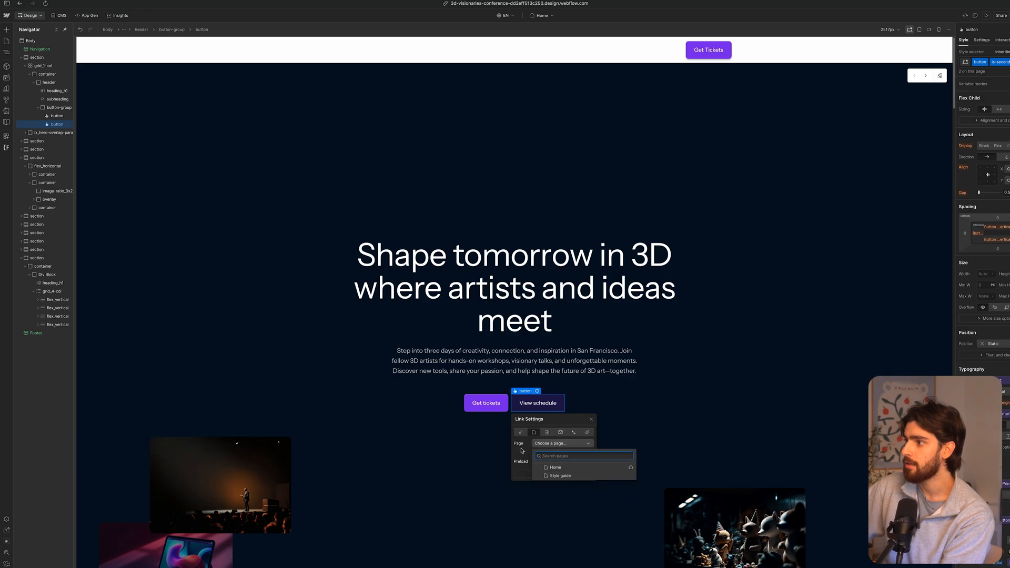
pyautogui.click(561, 443)
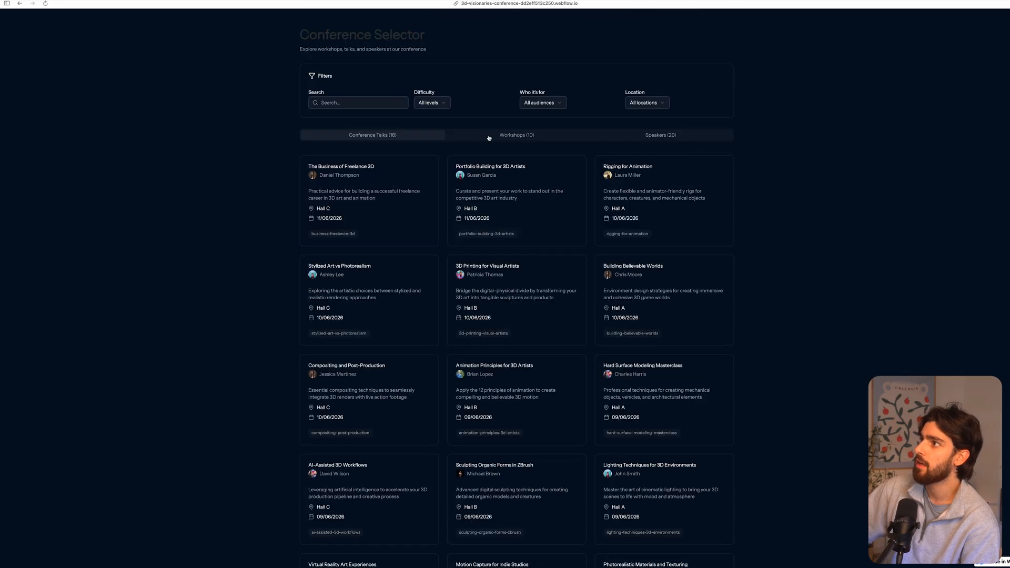
pyautogui.click(518, 4)
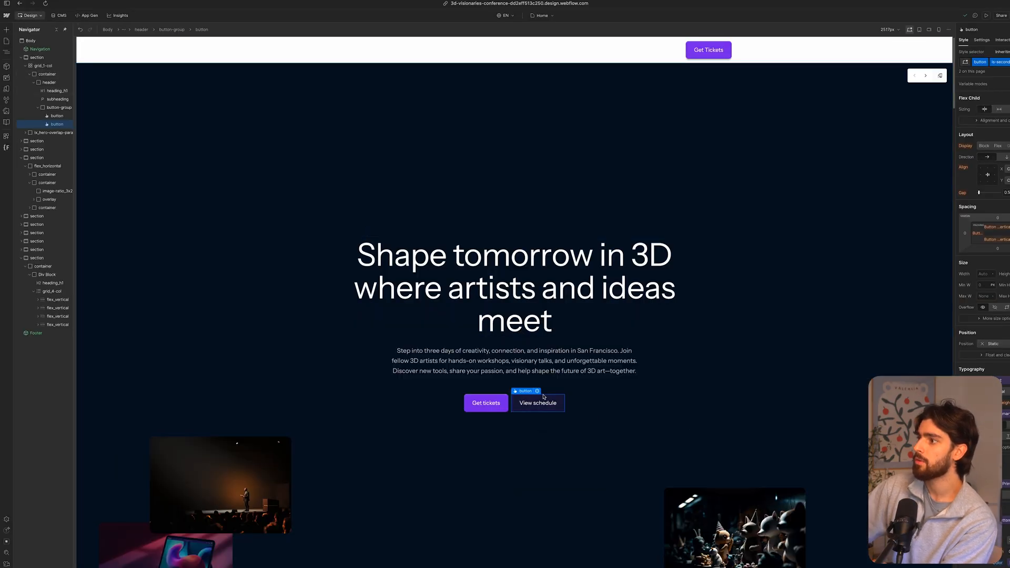
pyautogui.click(536, 391)
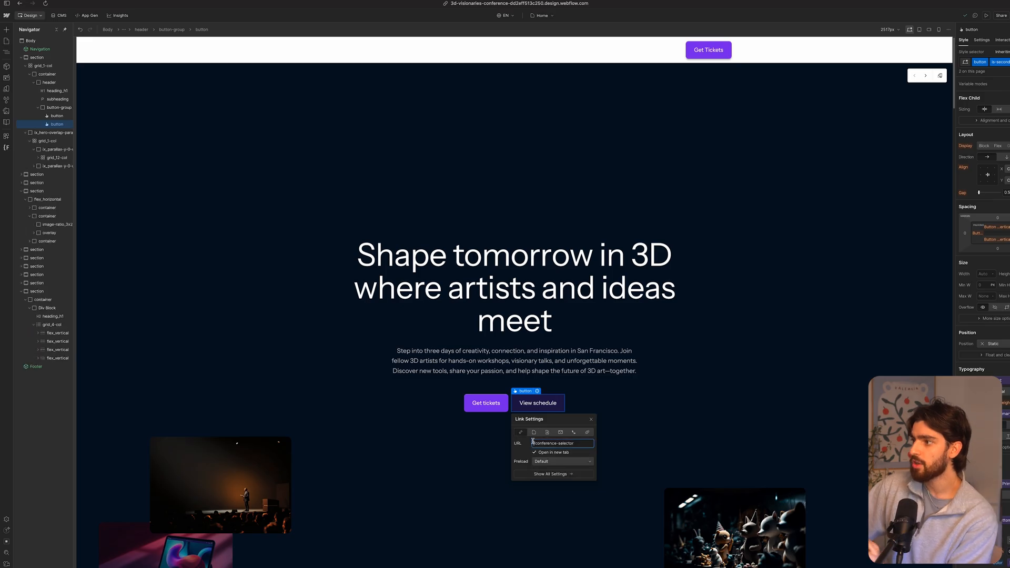
pyautogui.tripleClick(561, 443)
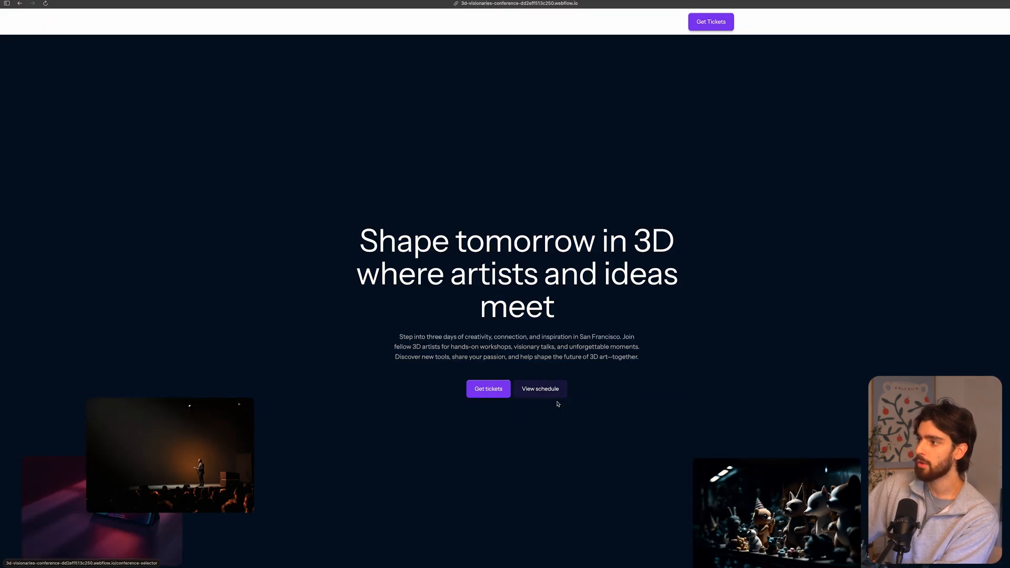
# - Follow View schedule on the live homepage, browse the talks and switch to the Workshops list
pyautogui.click(540, 389)
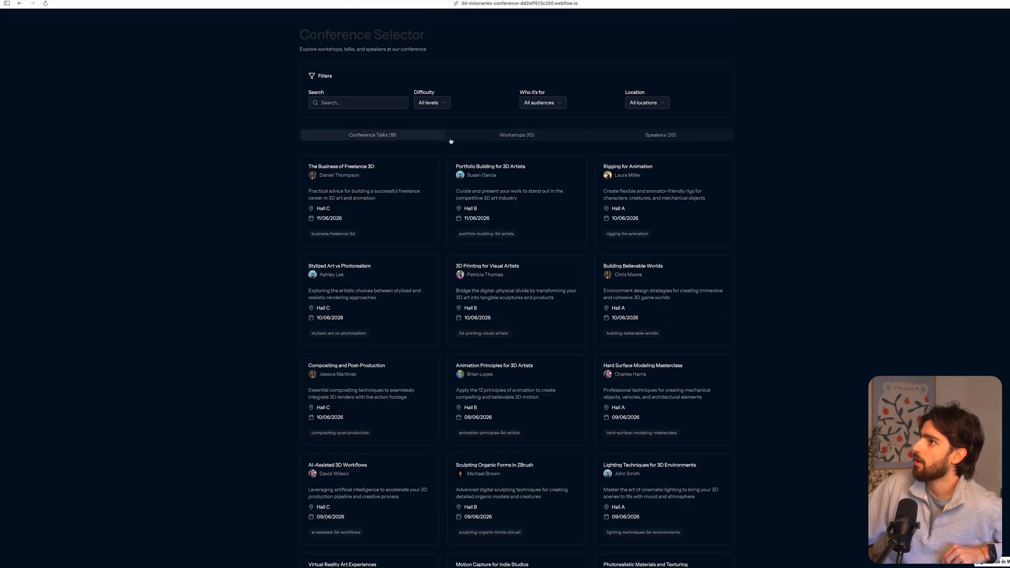
pyautogui.scroll(-3)
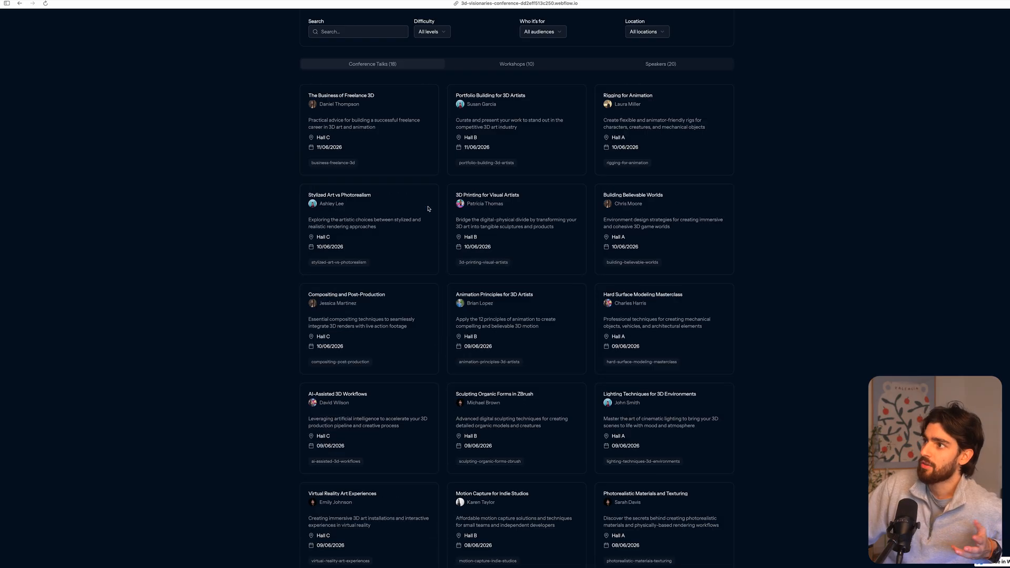
pyautogui.click(516, 64)
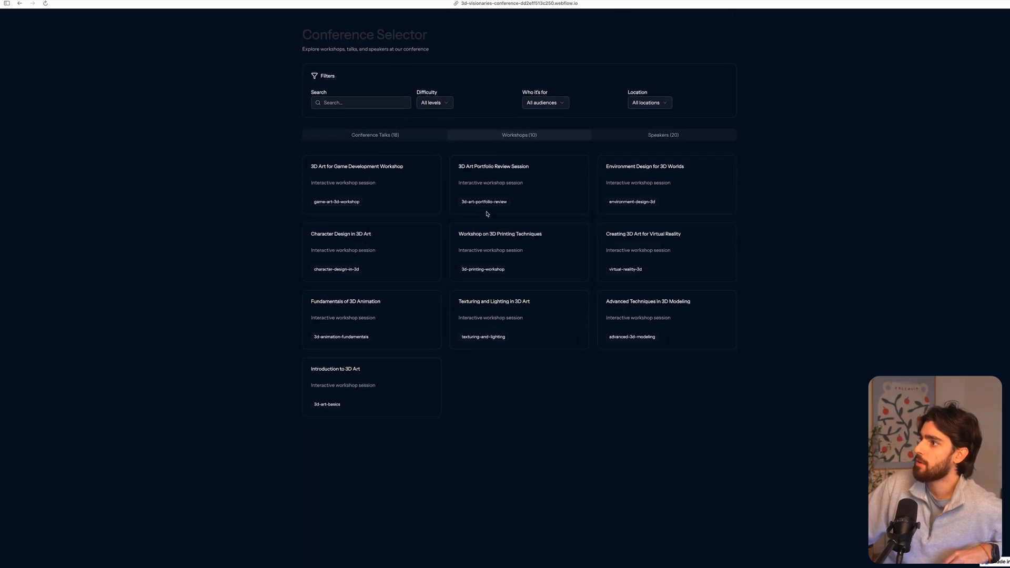
pyautogui.rightClick(833, 134)
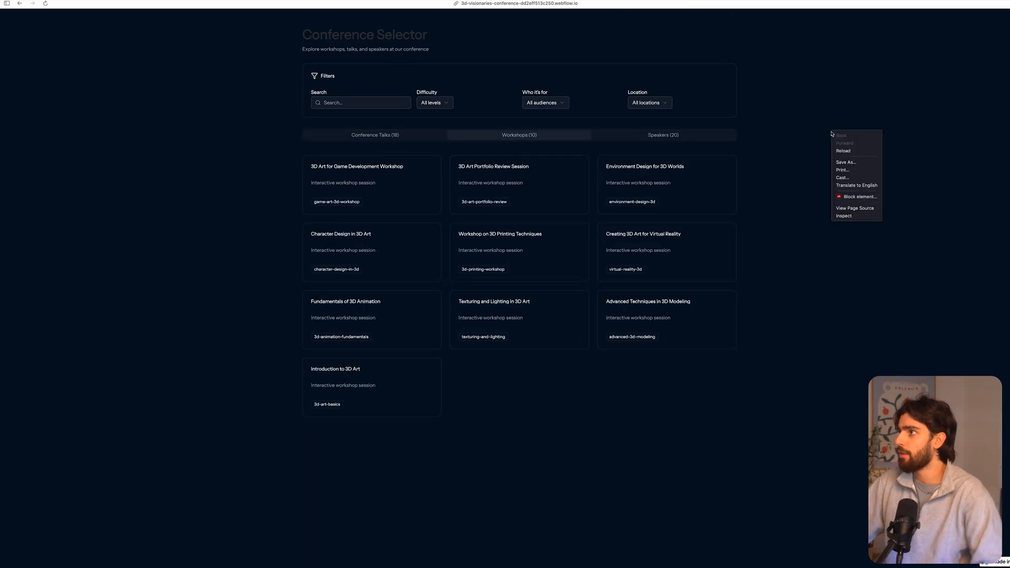
# - Inspect in DevTools device mode at a narrower tablet width, checking Speakers and Conference Talks reflow
pyautogui.click(844, 215)
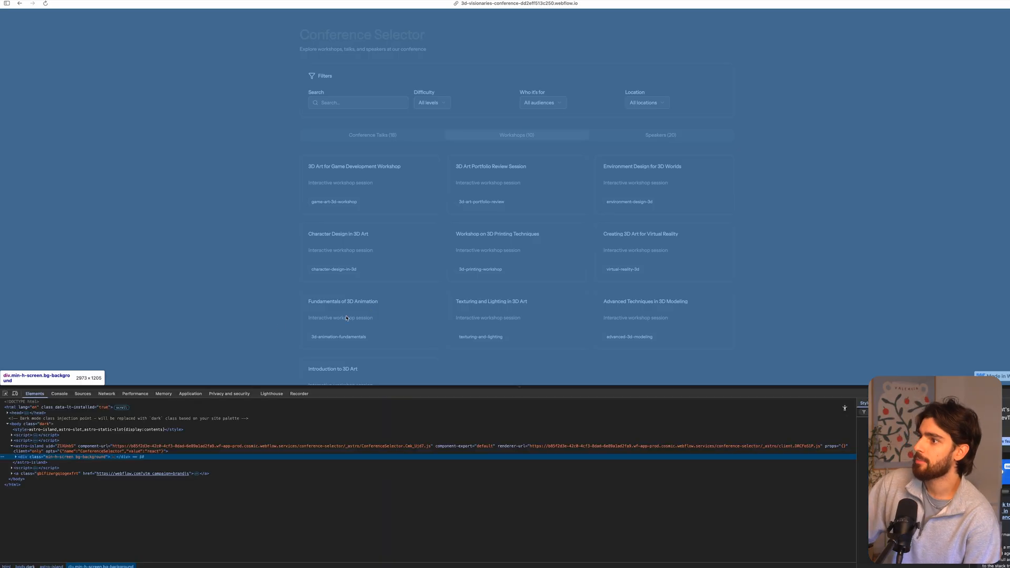
pyautogui.click(15, 394)
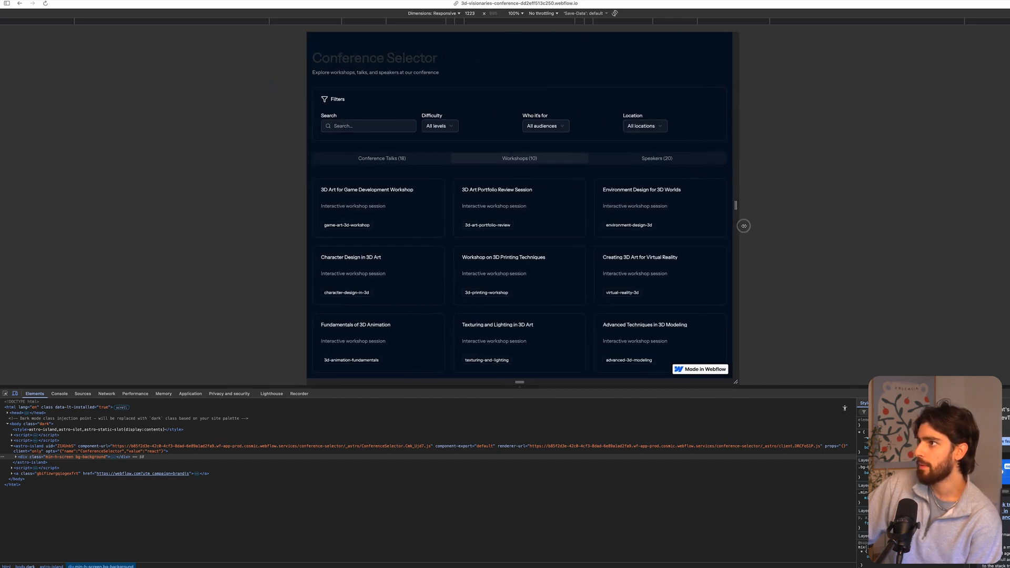
pyautogui.moveTo(744, 225); pyautogui.dragTo(729, 231)
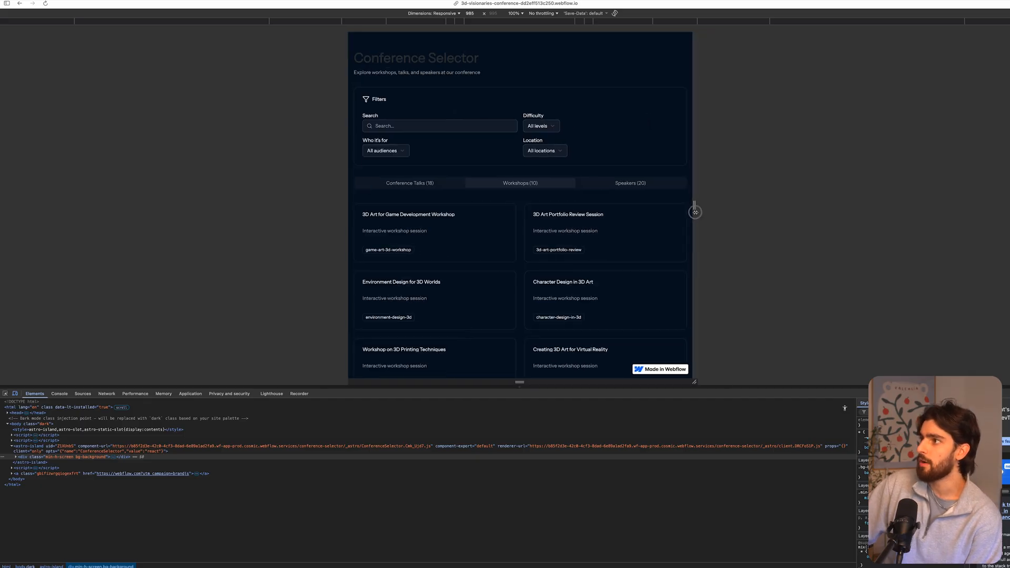
pyautogui.click(618, 183)
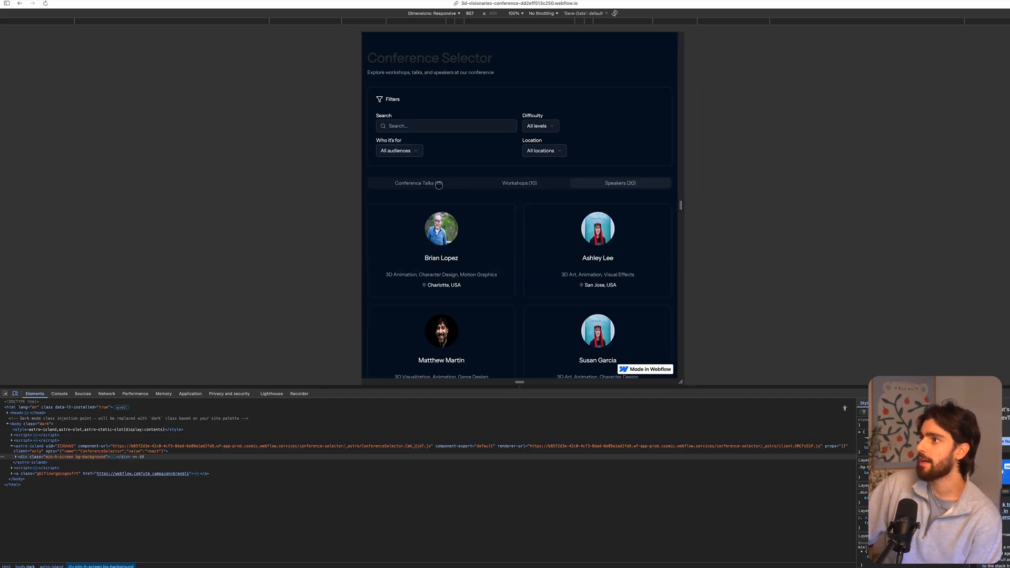
pyautogui.click(418, 183)
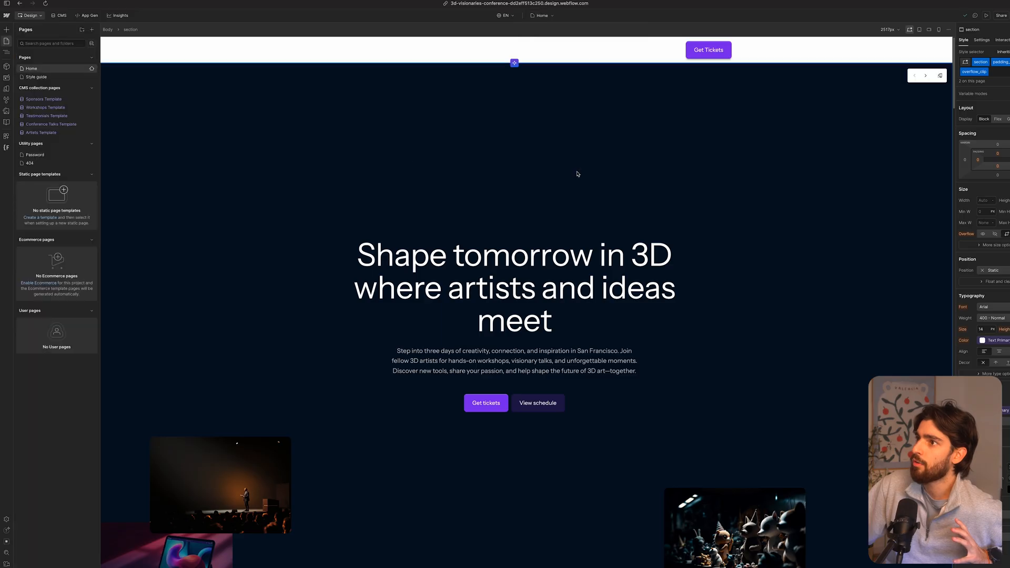
# - Return to the App Gen code project, then load usedteslaworld.webflow.io from the address bar
pyautogui.click(82, 14)
pyautogui.write('used')
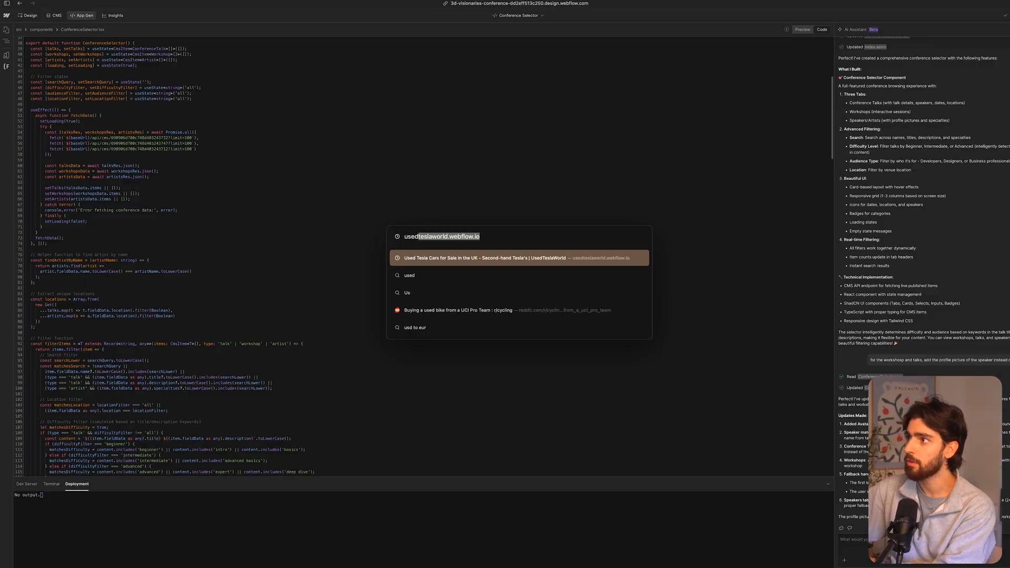
pyautogui.click(518, 257)
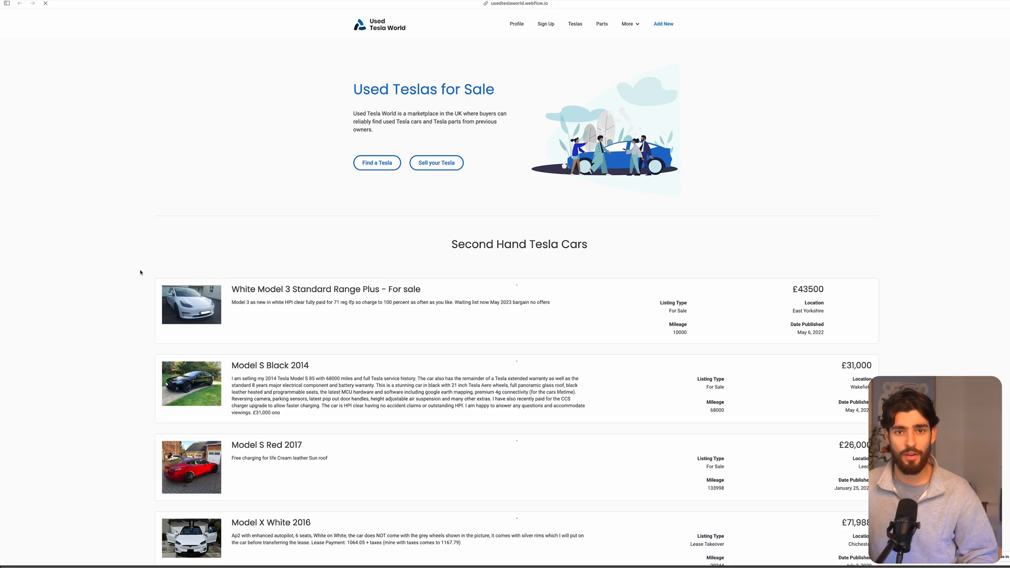
pyautogui.moveTo(263, 185)
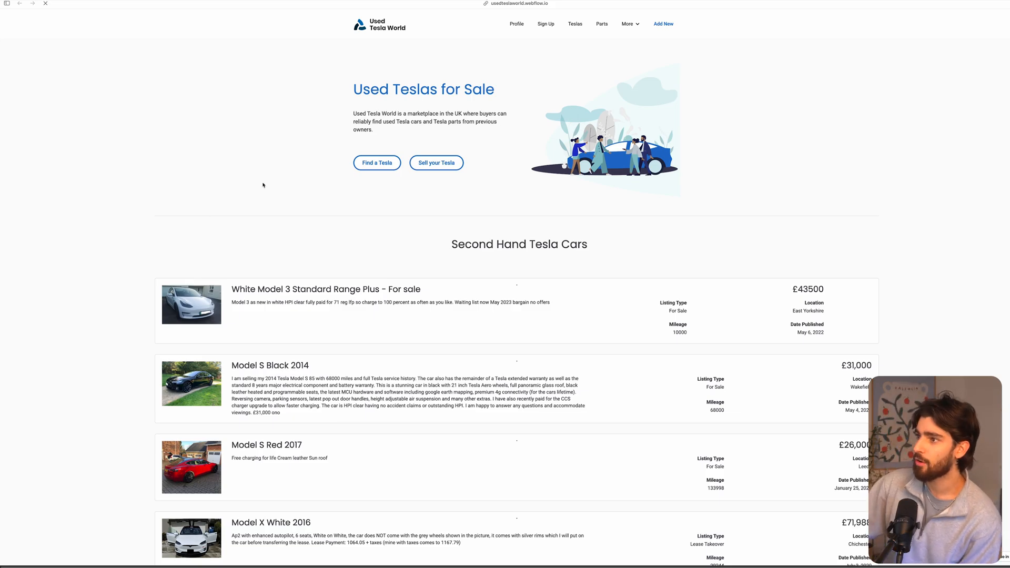
# - Browse the Used Tesla World homepage and its Teslas listings page
pyautogui.scroll(-3)
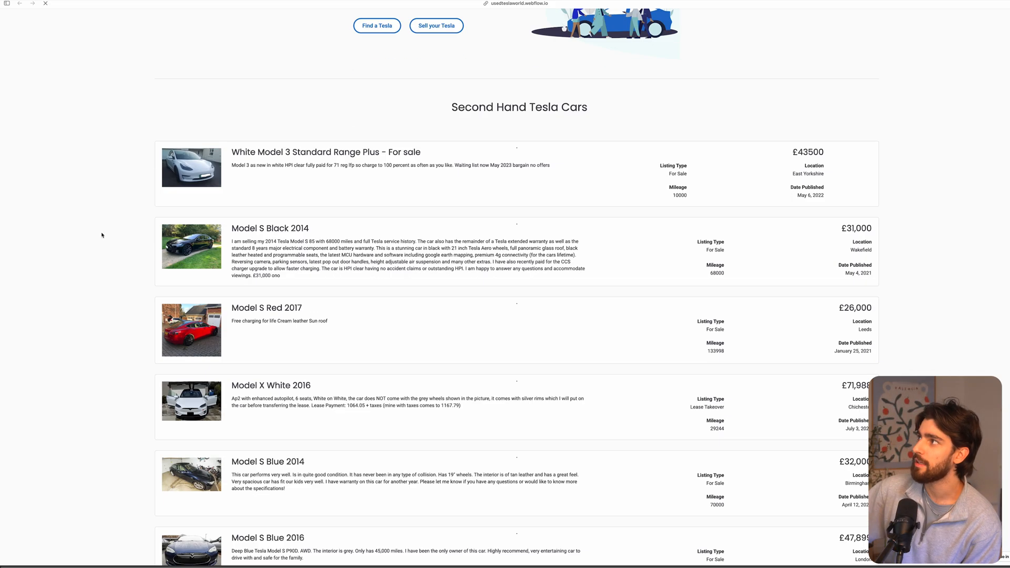
pyautogui.scroll(3)
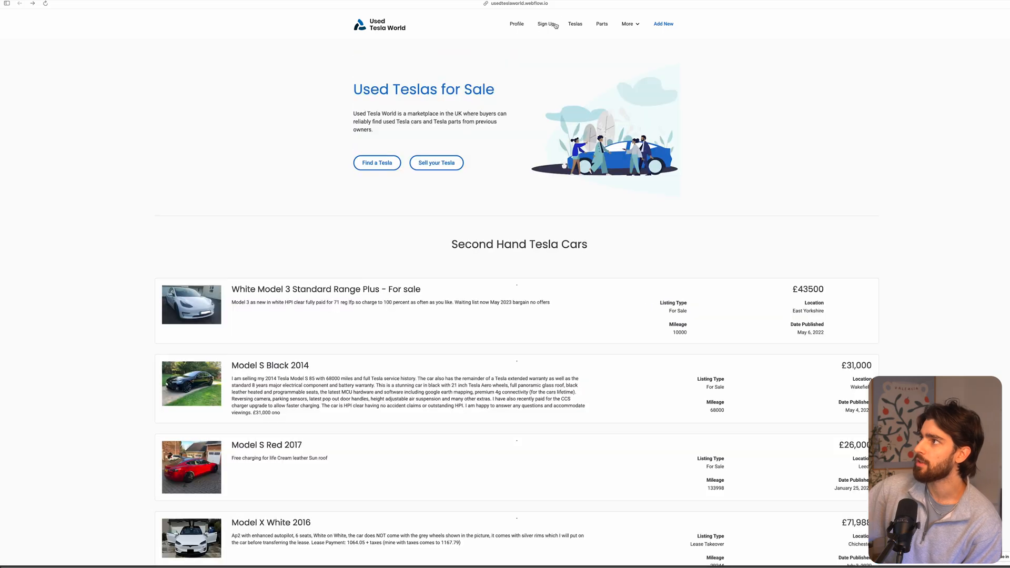
pyautogui.click(575, 24)
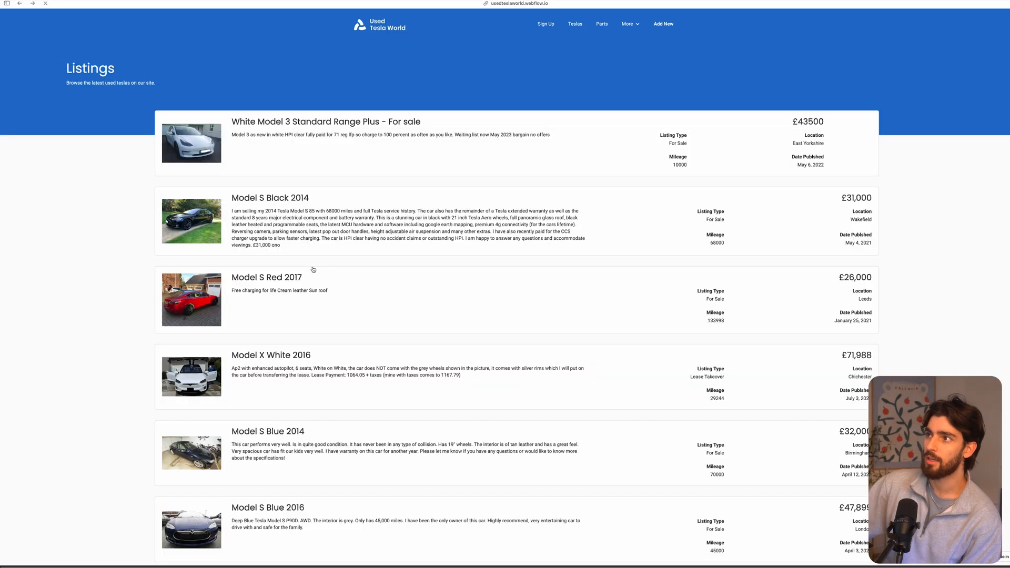
pyautogui.scroll(-3)
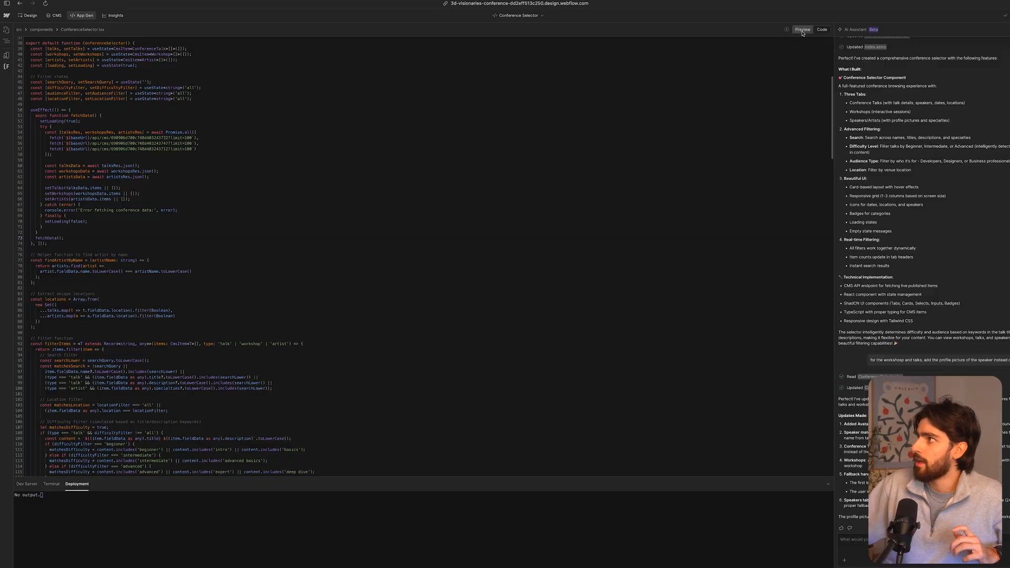
# - Run App Gen's live preview of the Conference Selector with its 18 talks and filters
pyautogui.click(802, 29)
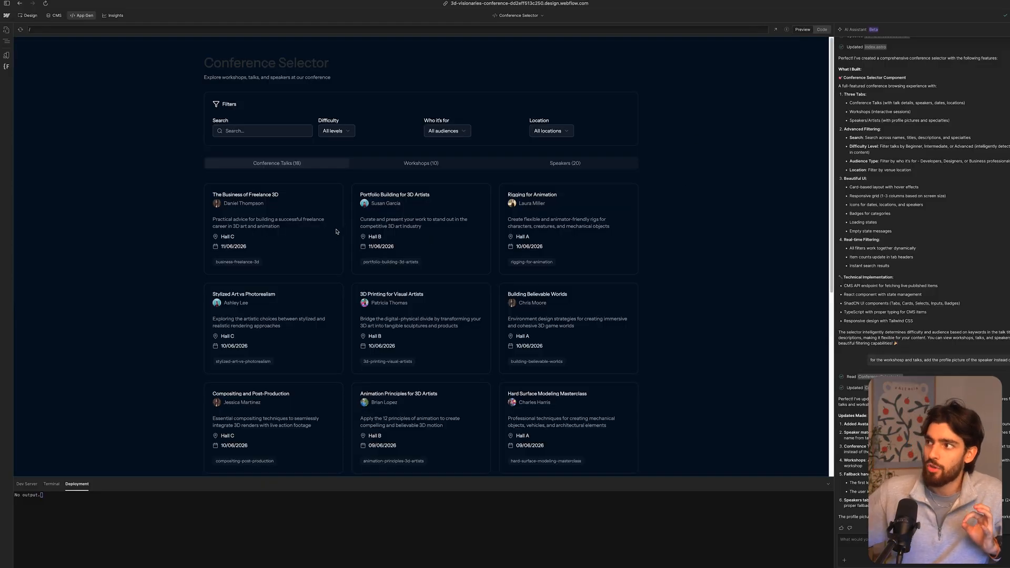
pyautogui.moveTo(141, 133)
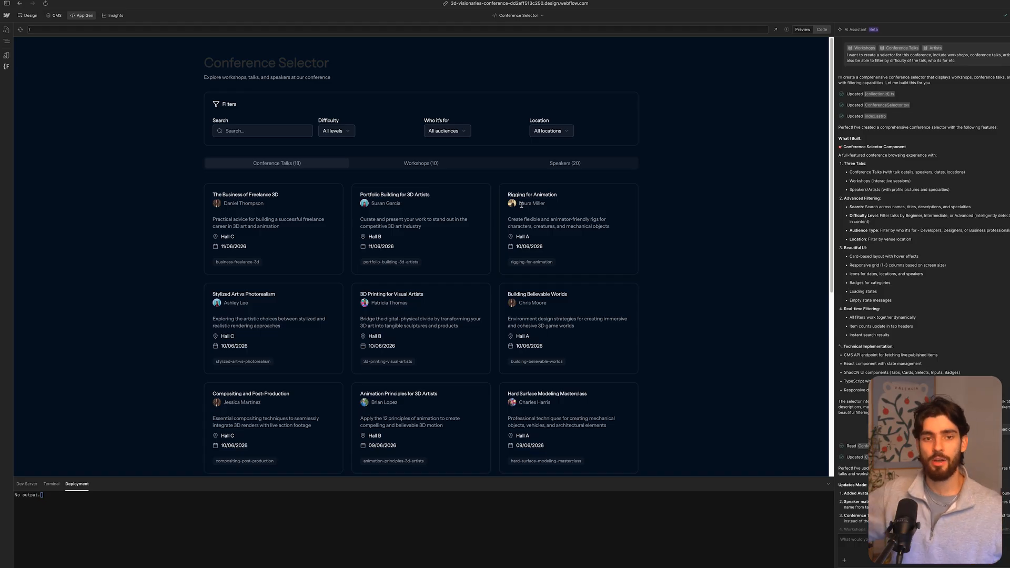
pyautogui.moveTo(237, 283)
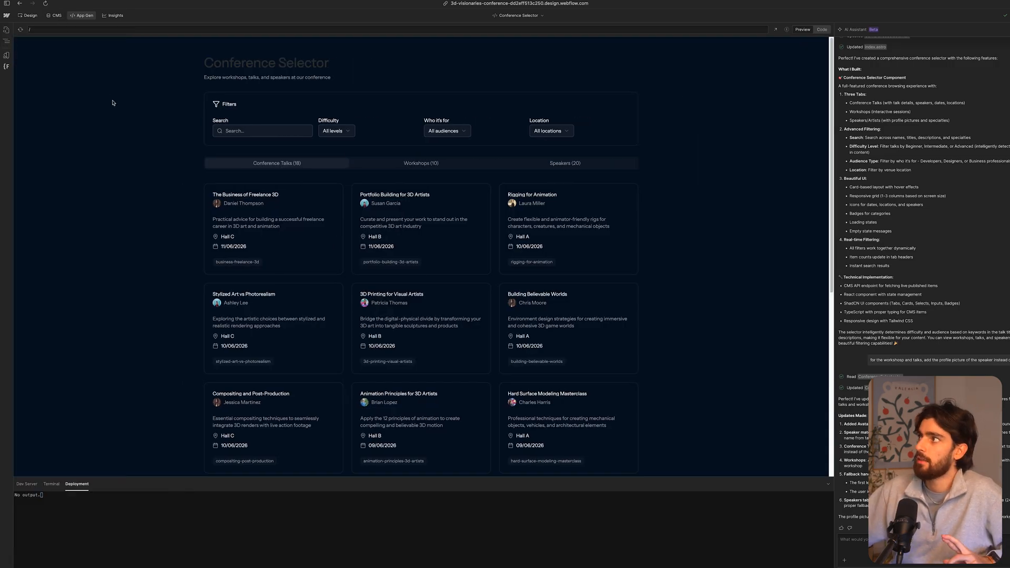
pyautogui.moveTo(113, 119)
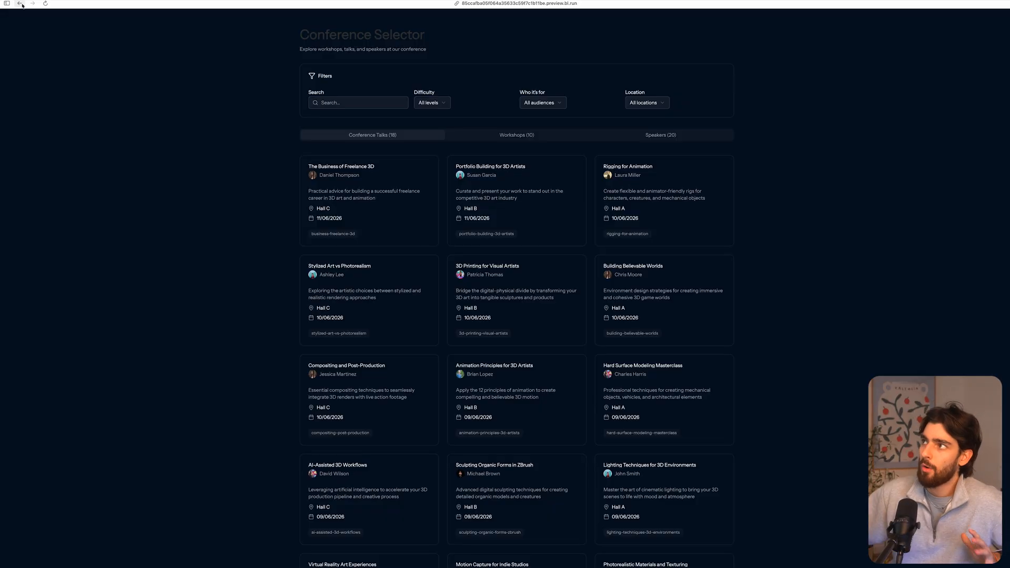
# - Search the previewed talks for 'sty', then view the Dev Server output in App Gen
pyautogui.scroll(-3)
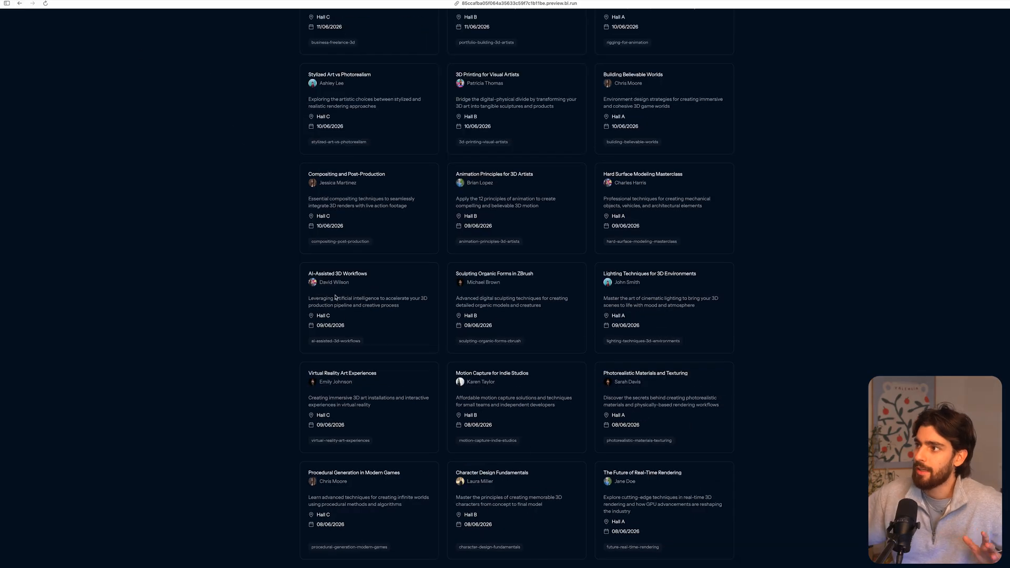
pyautogui.click(358, 102)
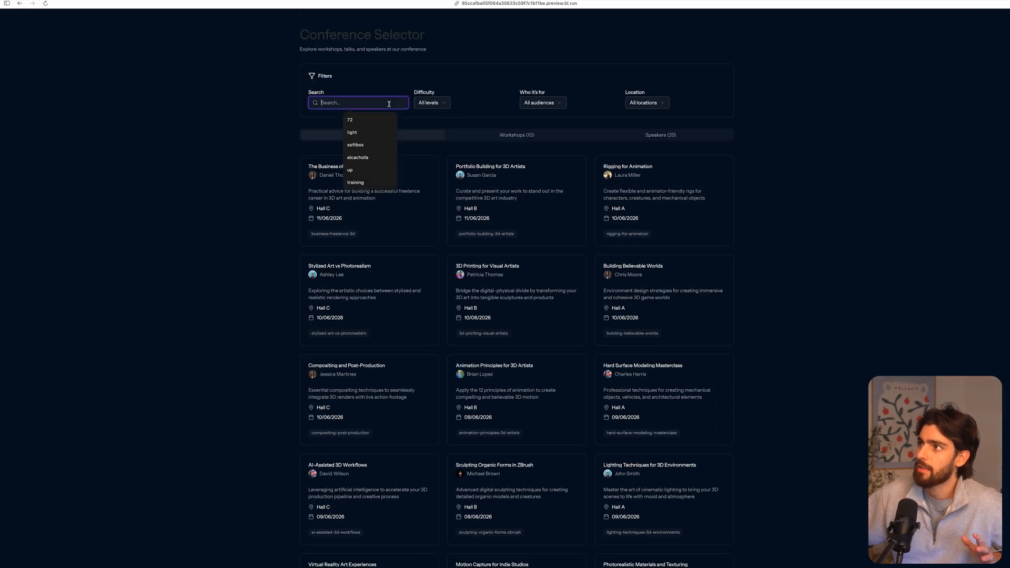
pyautogui.click(354, 182)
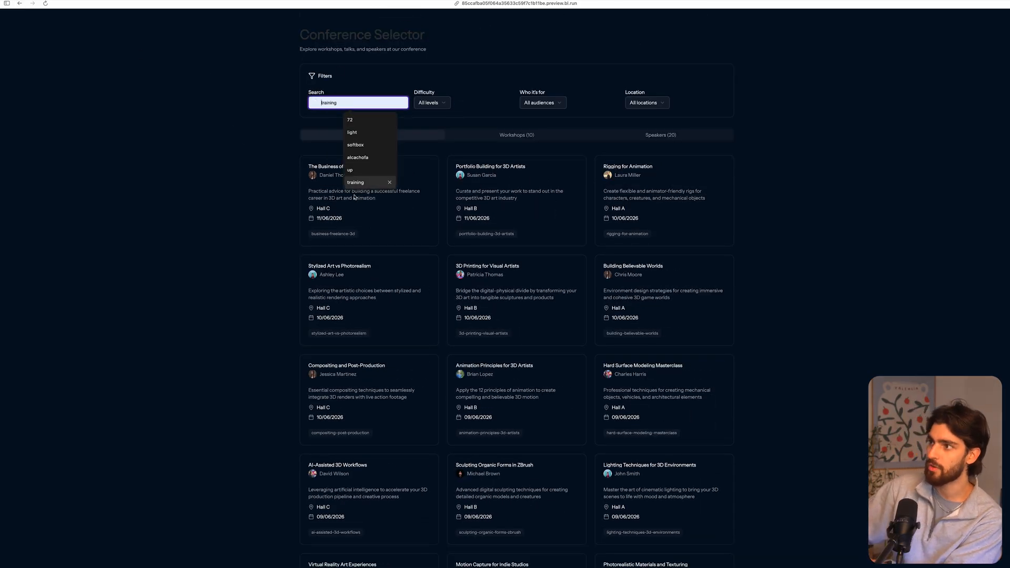
pyautogui.write('sty')
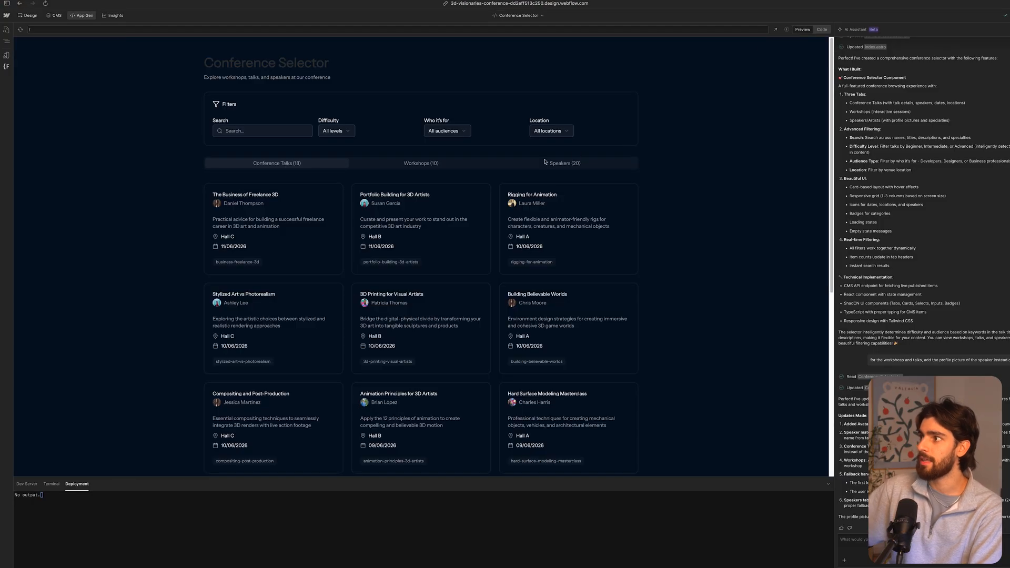
pyautogui.scroll(-3)
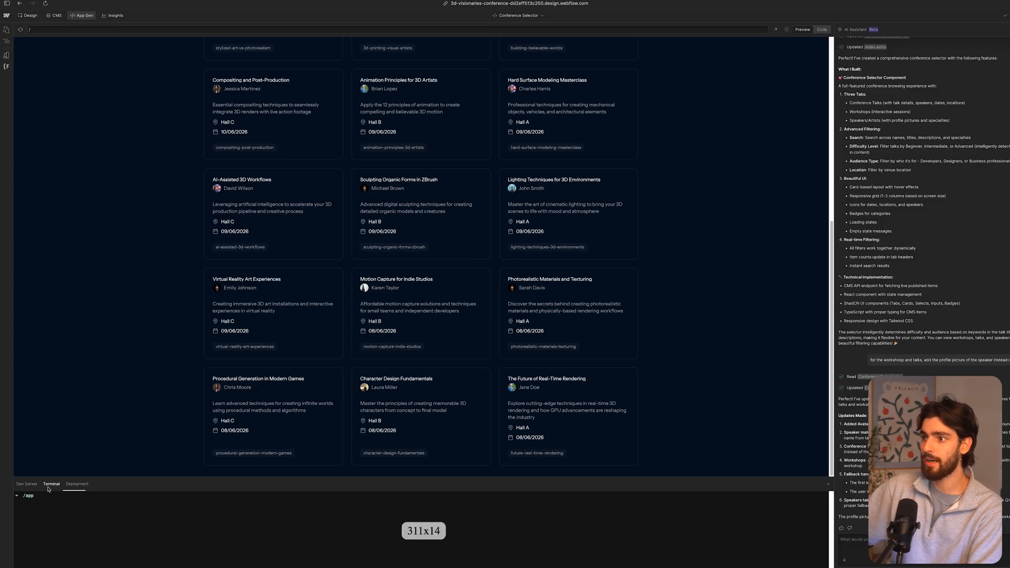
pyautogui.click(26, 484)
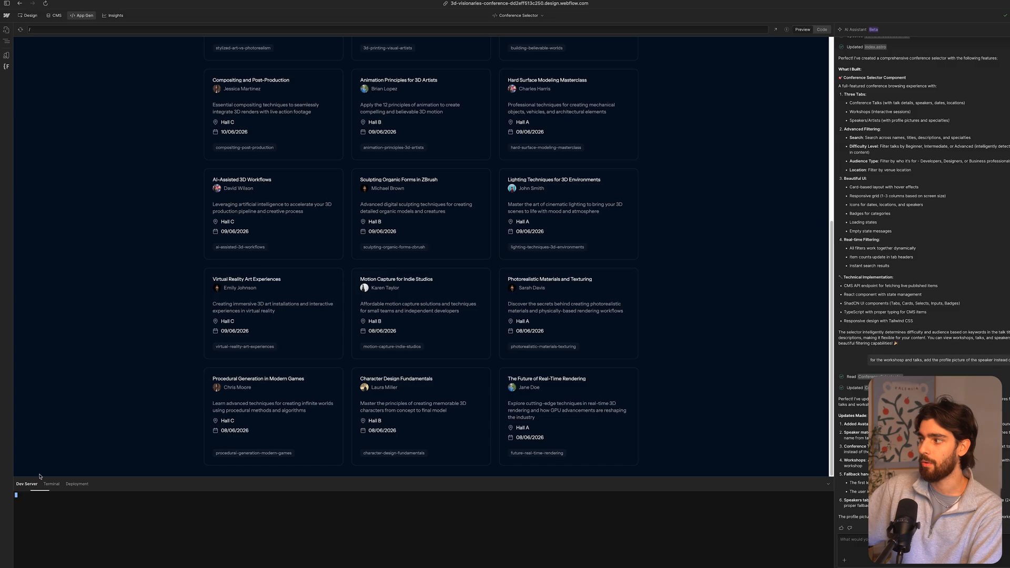